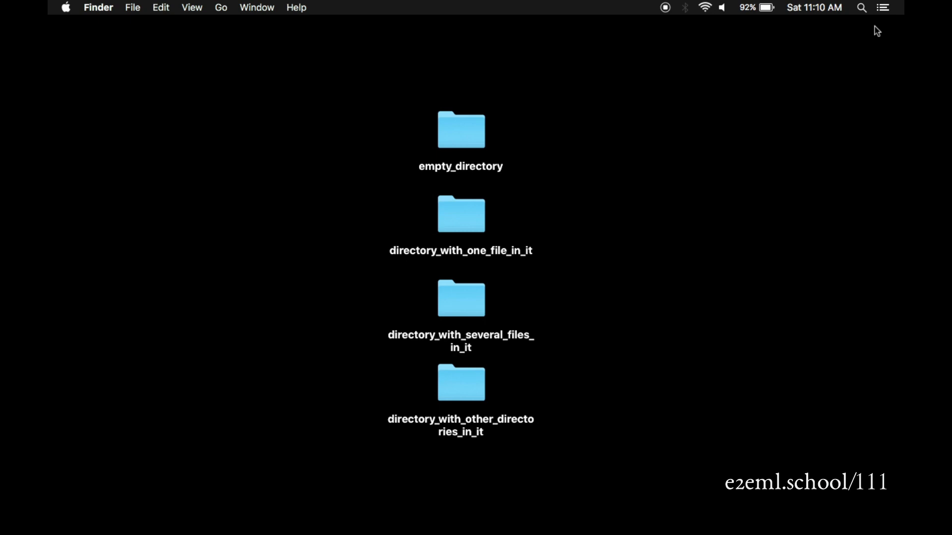
Launch Terminal through Spotlight from the Finder desktop to get a fresh bash prompt.
{"action": "key", "text": "cmd+tab"}
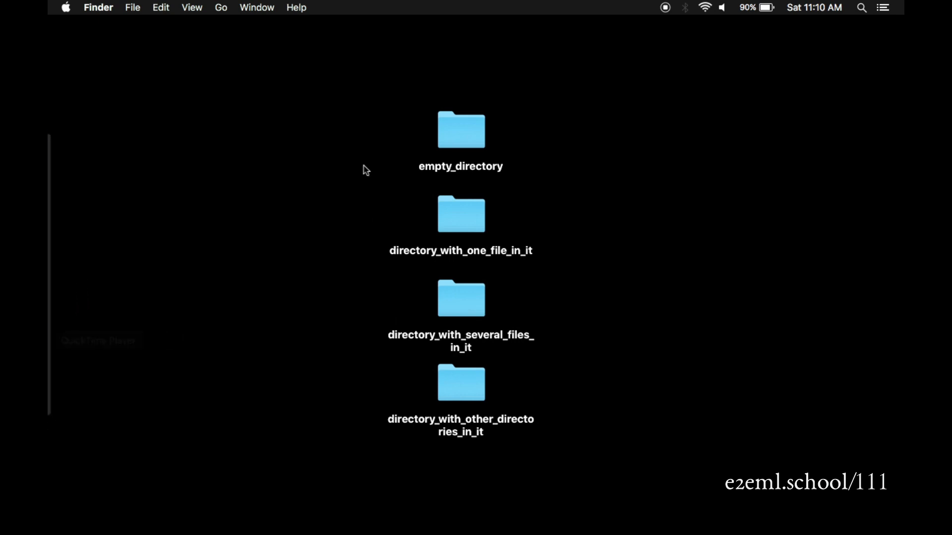
{"action": "mouse_move", "coordinate": [846, 114]}
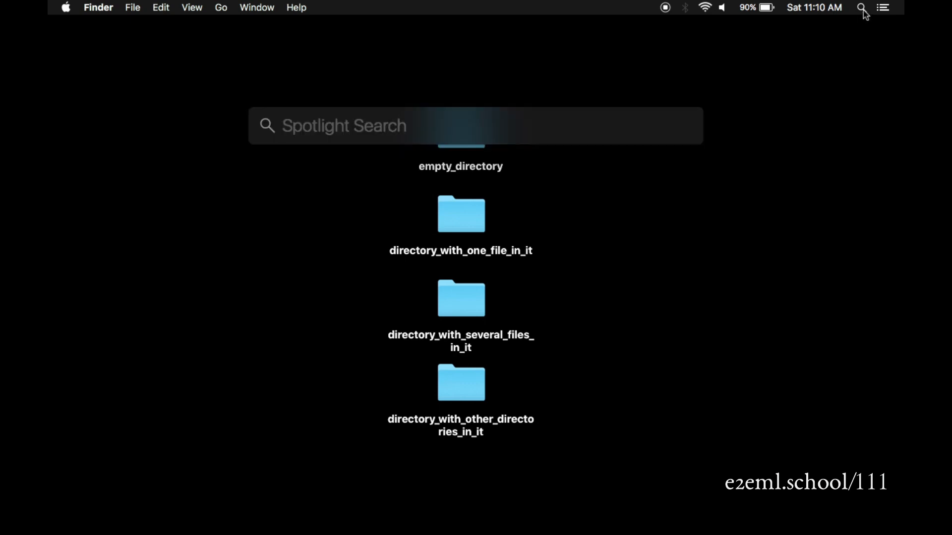
{"action": "type", "text": "textEdit"}
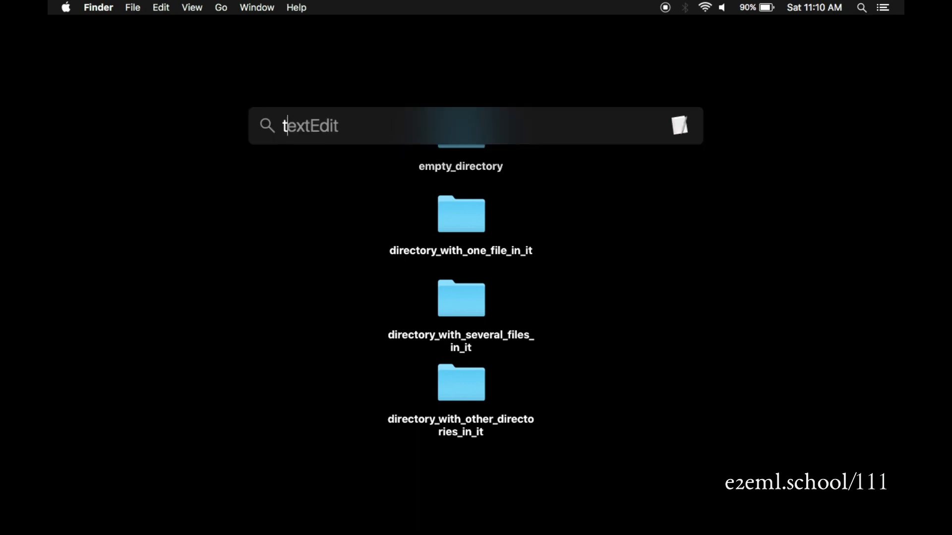
{"action": "type", "text": "terminal"}
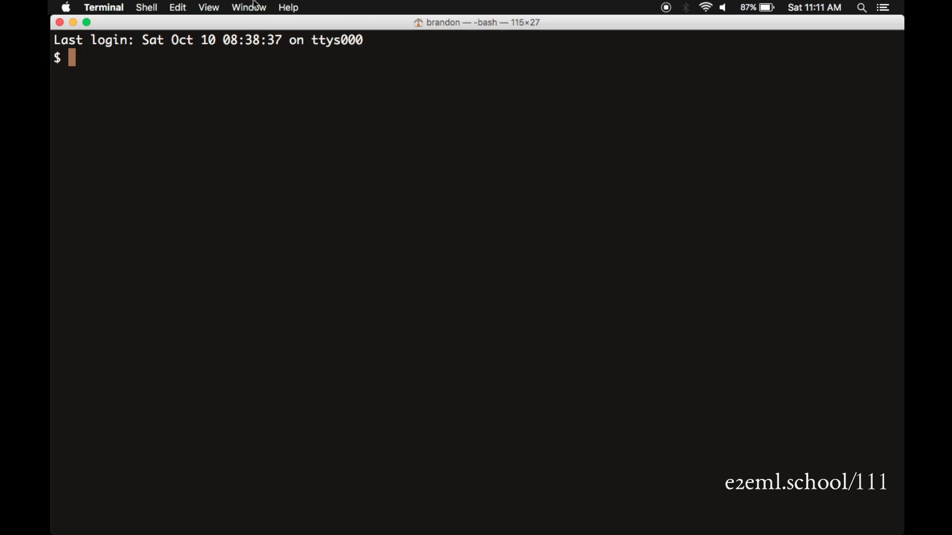
{"action": "mouse_move", "coordinate": [74, 88]}
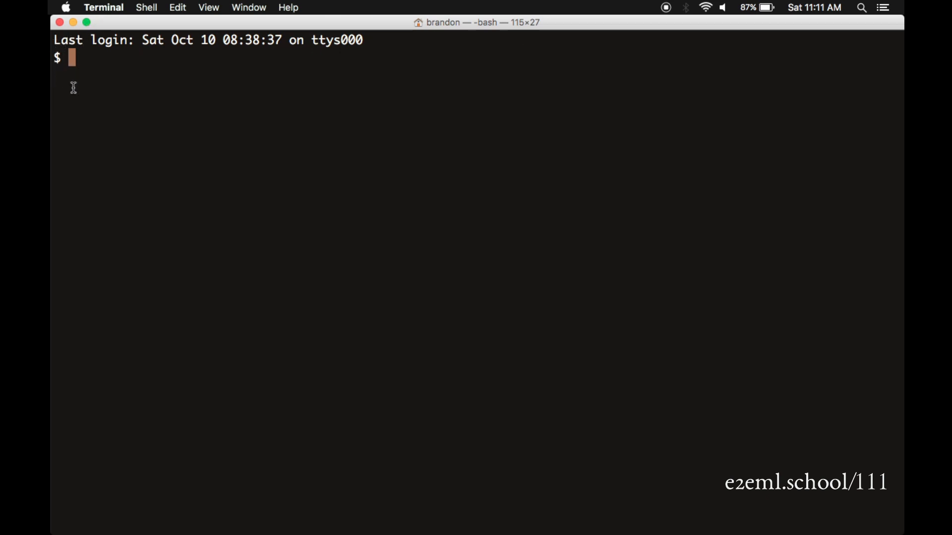
{"action": "mouse_move", "coordinate": [75, 112]}
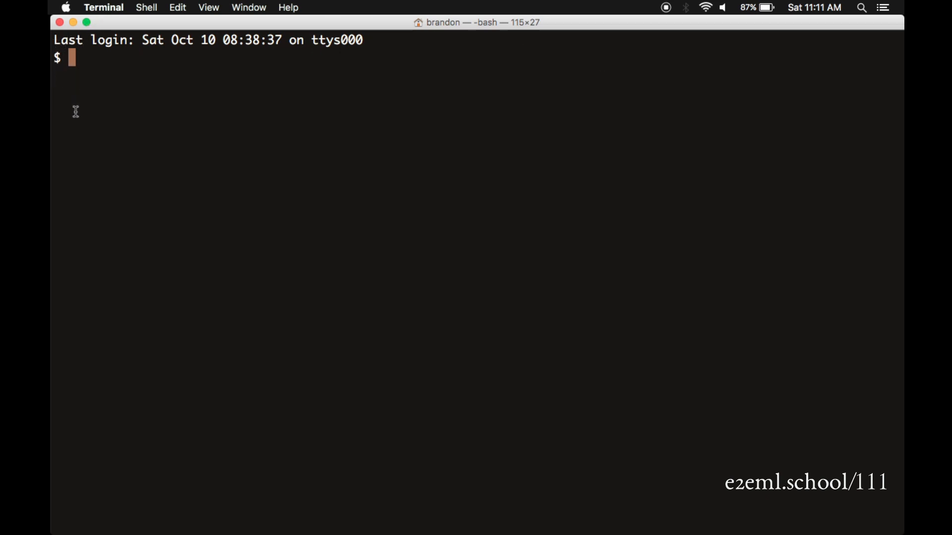
Run ls to list the home folder and point out Desktop among Applications, Documents, archive and temp.
{"action": "type", "text": "ls"}
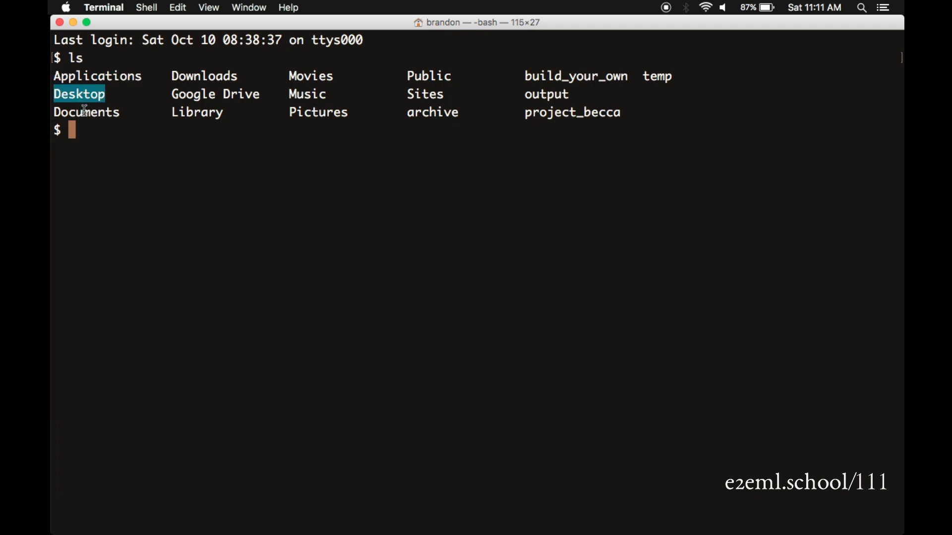
{"action": "double_click", "coordinate": [85, 112]}
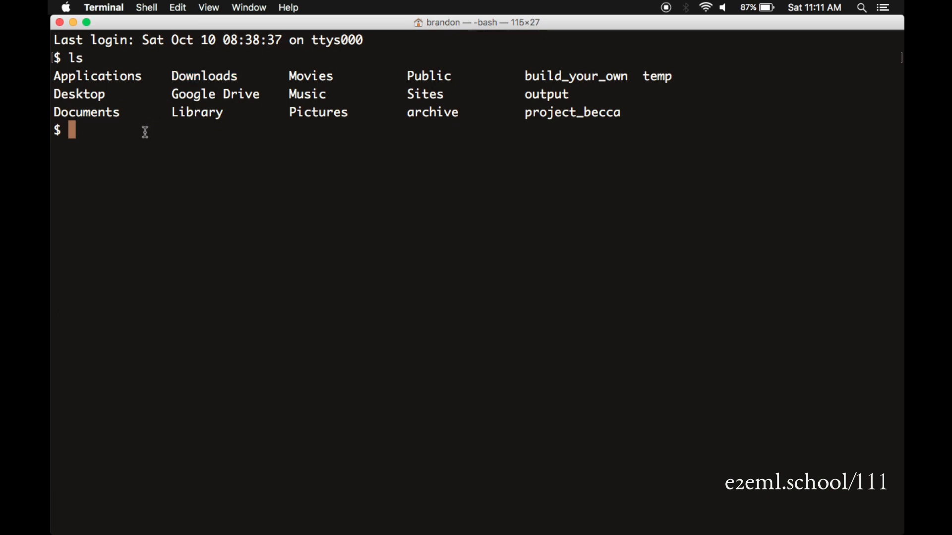
{"action": "mouse_move", "coordinate": [50, 232]}
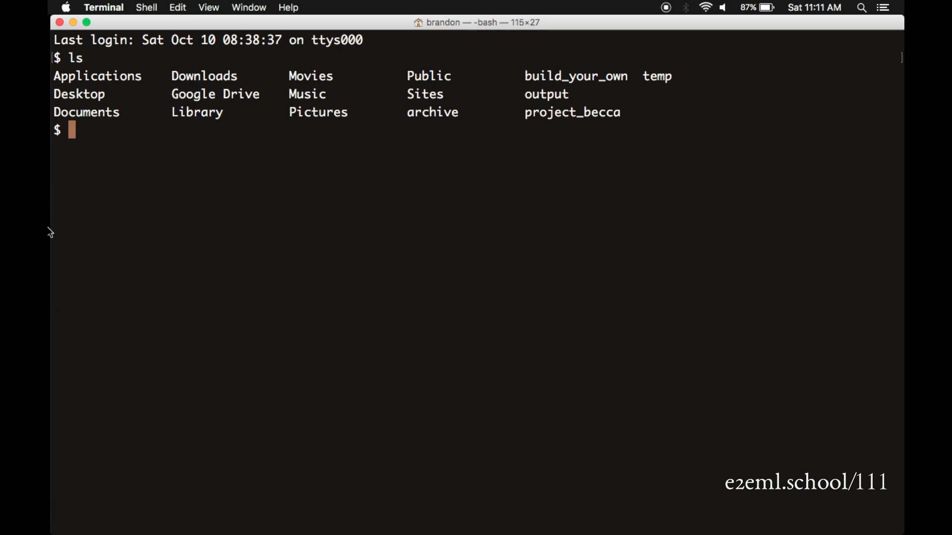
Browse a Finder window from Macintosh HD through Users into the brandon home folder.
{"action": "left_click", "coordinate": [75, 156]}
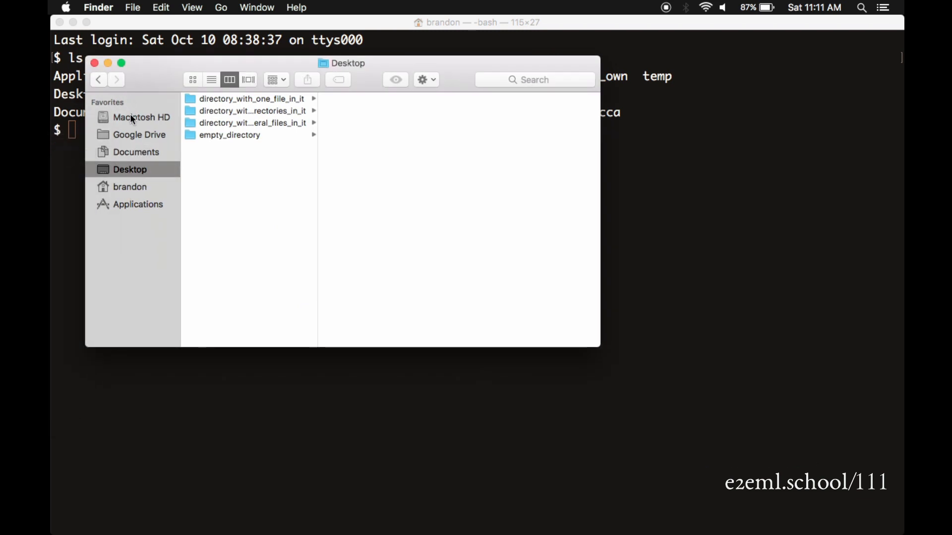
{"action": "left_click", "coordinate": [145, 117]}
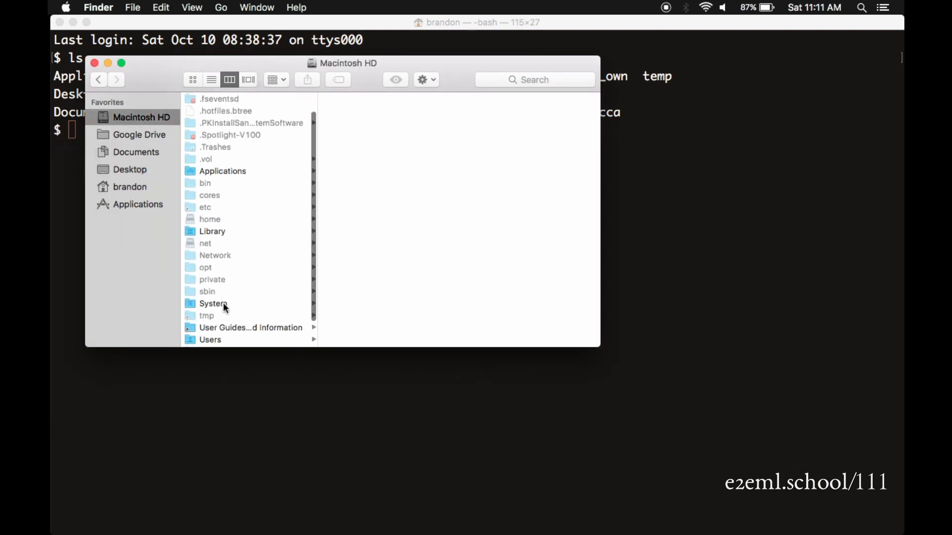
{"action": "left_click", "coordinate": [211, 315]}
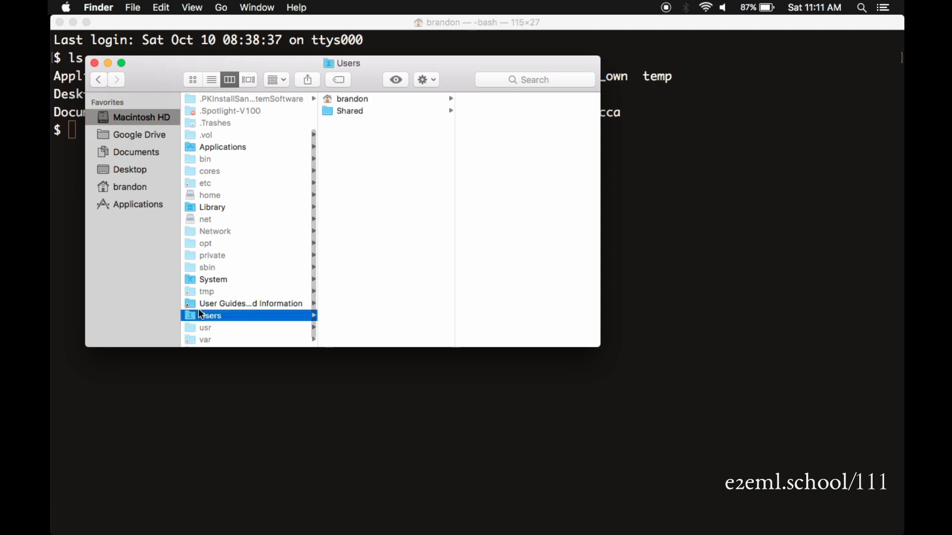
{"action": "left_click", "coordinate": [352, 99]}
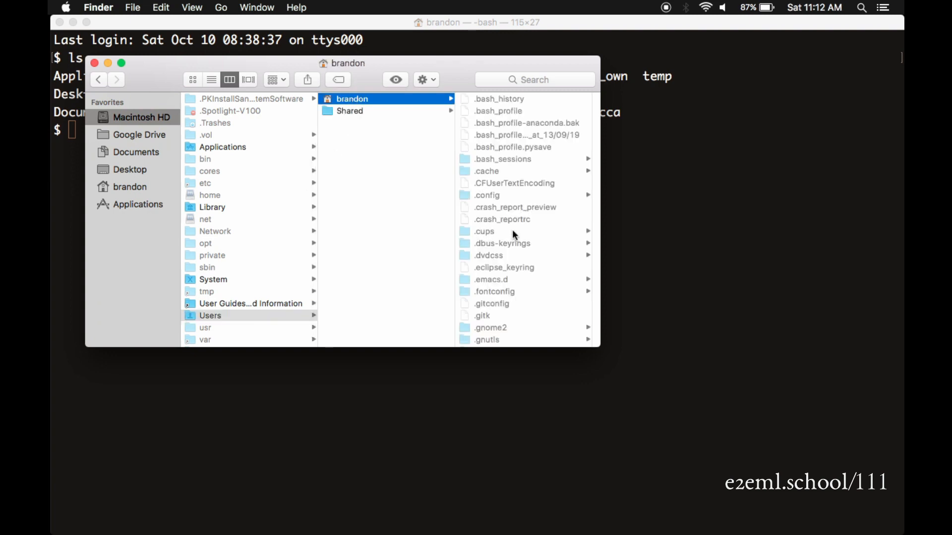
Look inside the home folder's Applications and Documents folders, then minimize the Finder window.
{"action": "scroll", "scroll_direction": "down", "scroll_amount": 3}
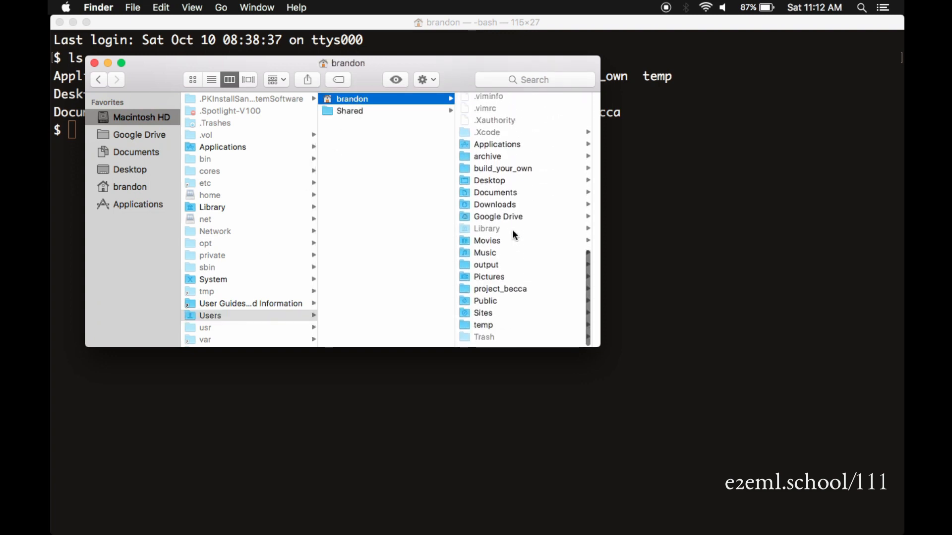
{"action": "left_click", "coordinate": [495, 144]}
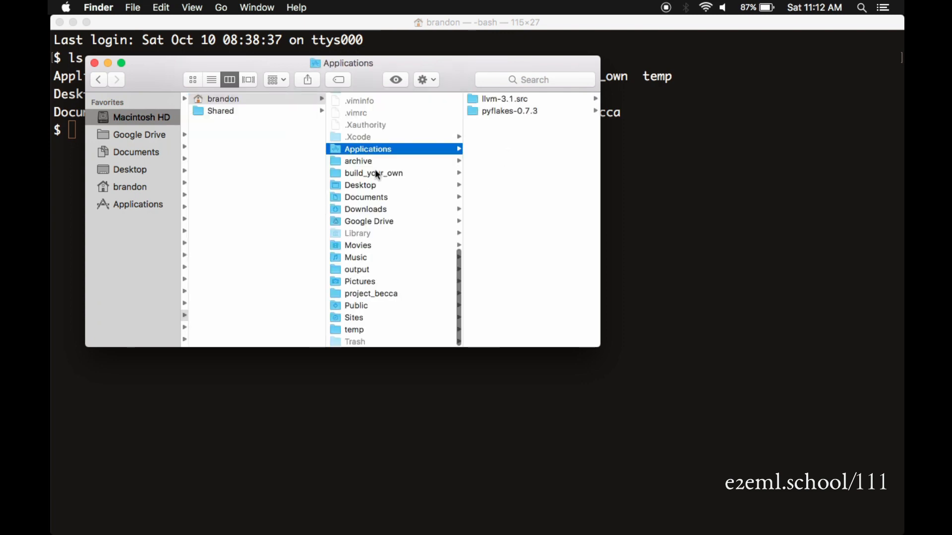
{"action": "left_click", "coordinate": [365, 197]}
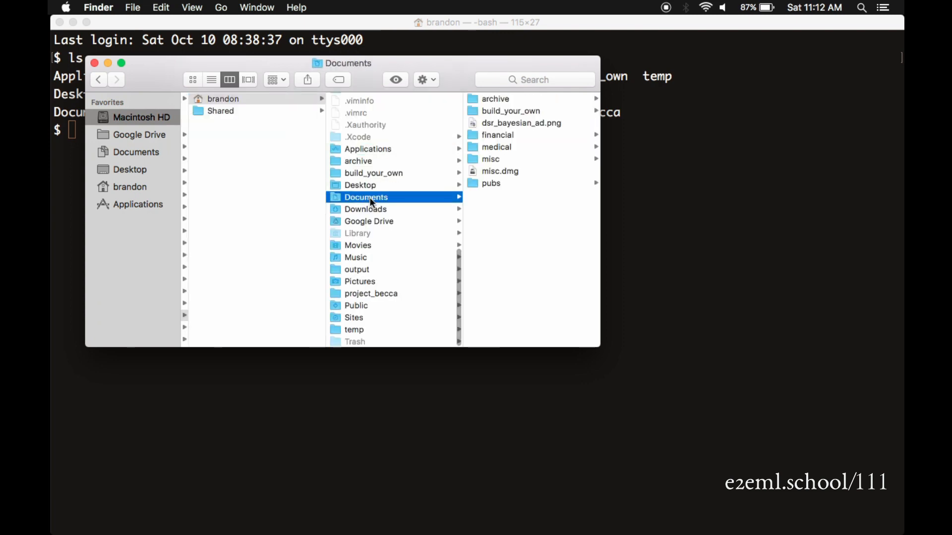
{"action": "mouse_move", "coordinate": [390, 416]}
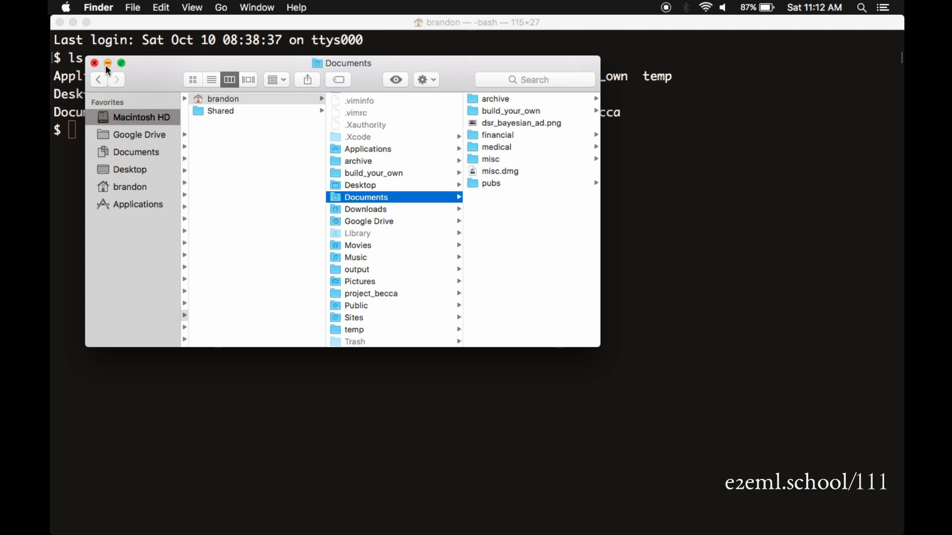
{"action": "left_click", "coordinate": [94, 63]}
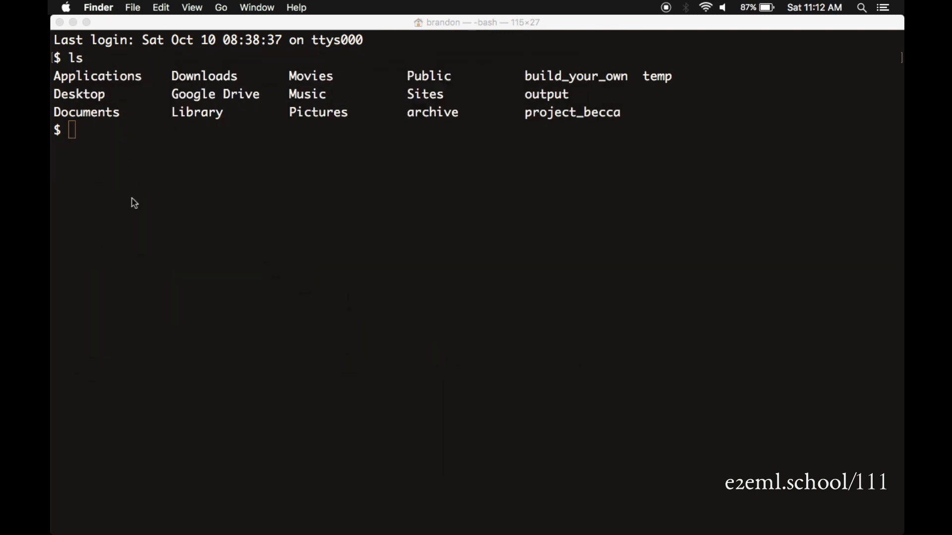
Run pwd and point out /Users/brandon as the current working directory.
{"action": "type", "text": "pwd"}
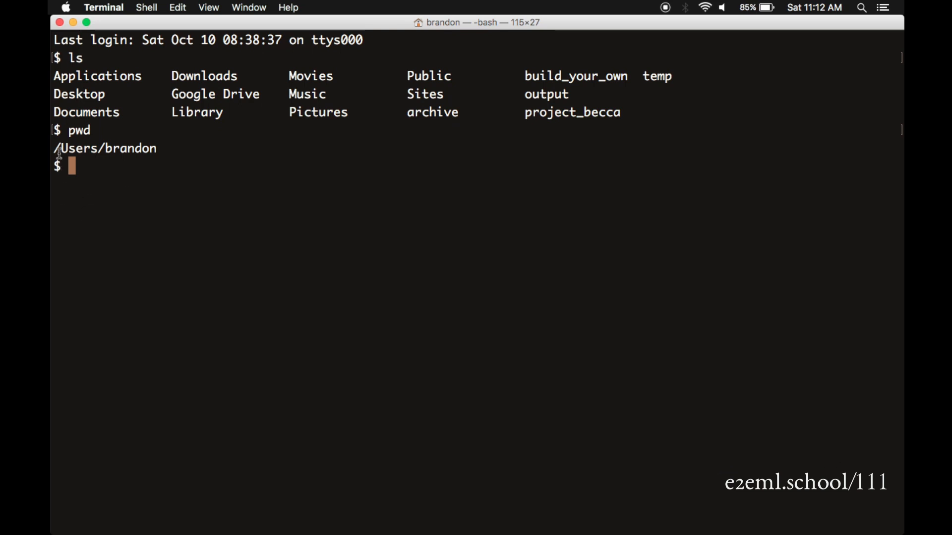
{"action": "double_click", "coordinate": [80, 148]}
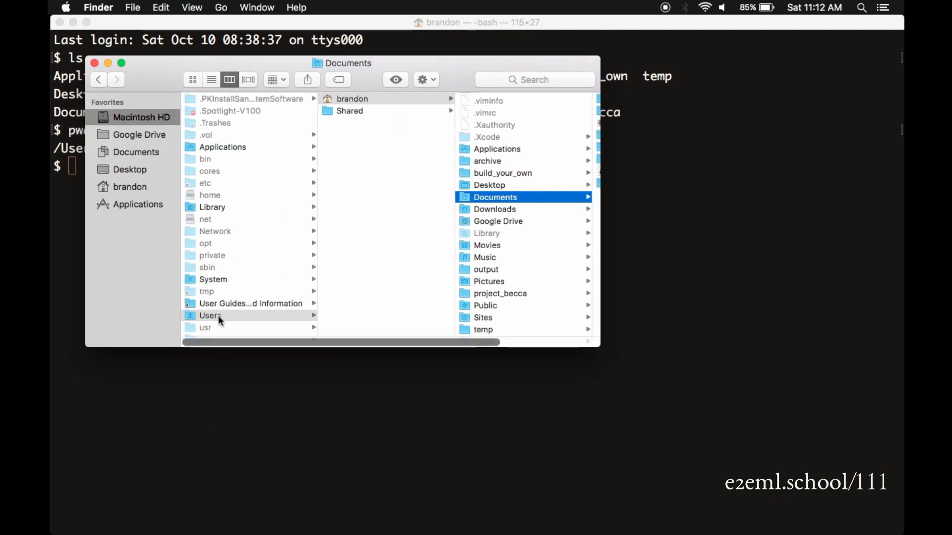
{"action": "left_click", "coordinate": [211, 315]}
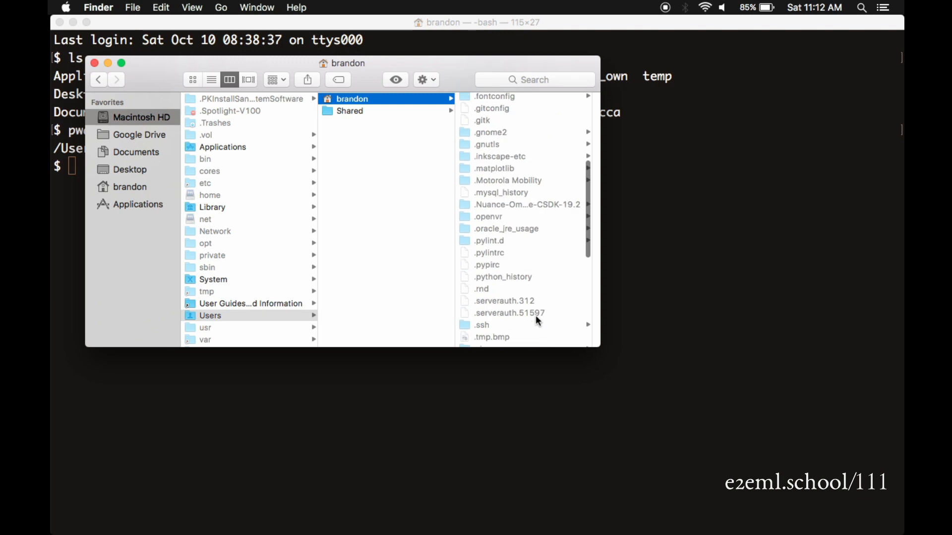
{"action": "scroll", "scroll_direction": "down", "scroll_amount": 3}
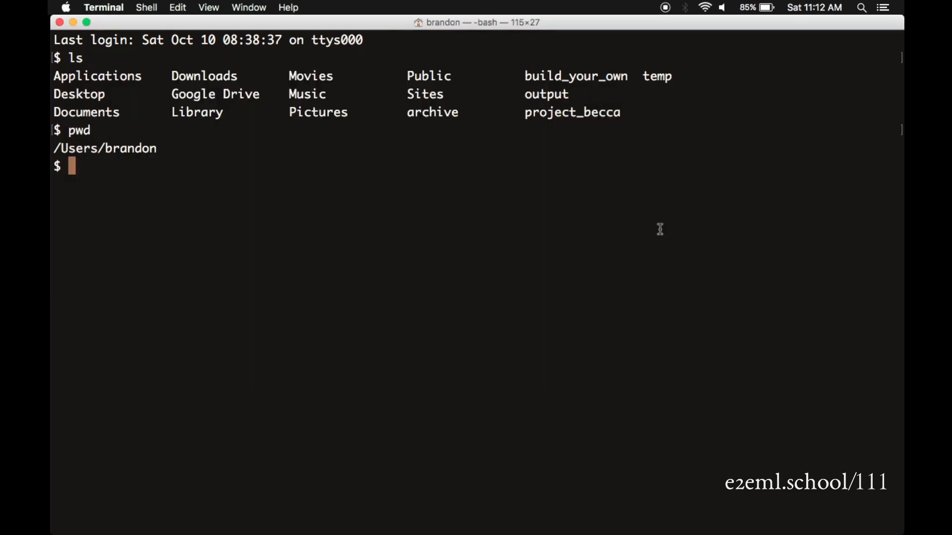
Run ls -l on the home folder and point out drwx permission flags and the owner brandon.
{"action": "type", "text": "ls -l"}
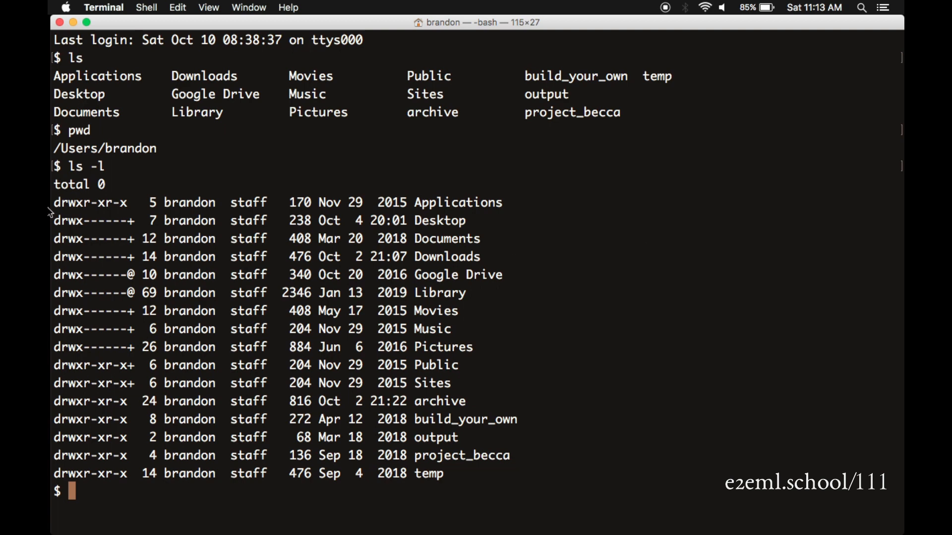
{"action": "double_click", "coordinate": [72, 203]}
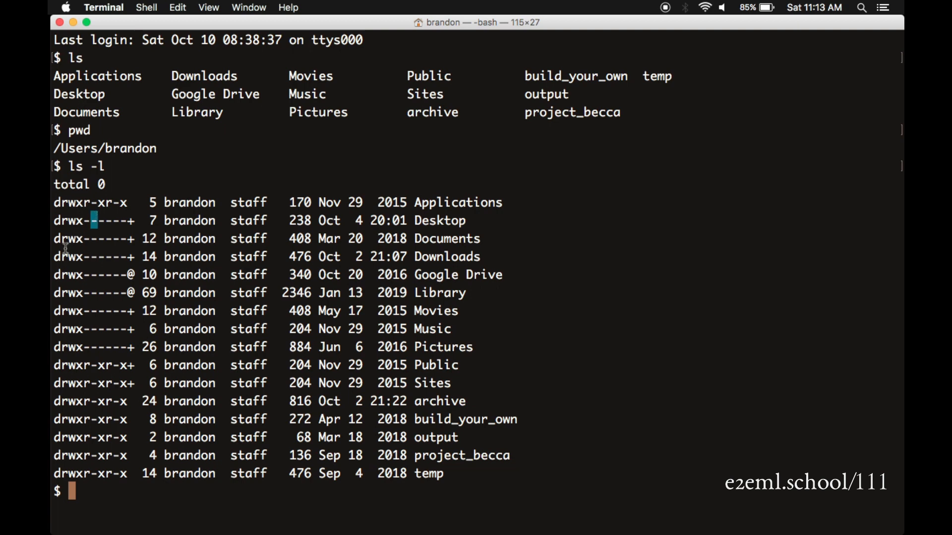
{"action": "double_click", "coordinate": [68, 256]}
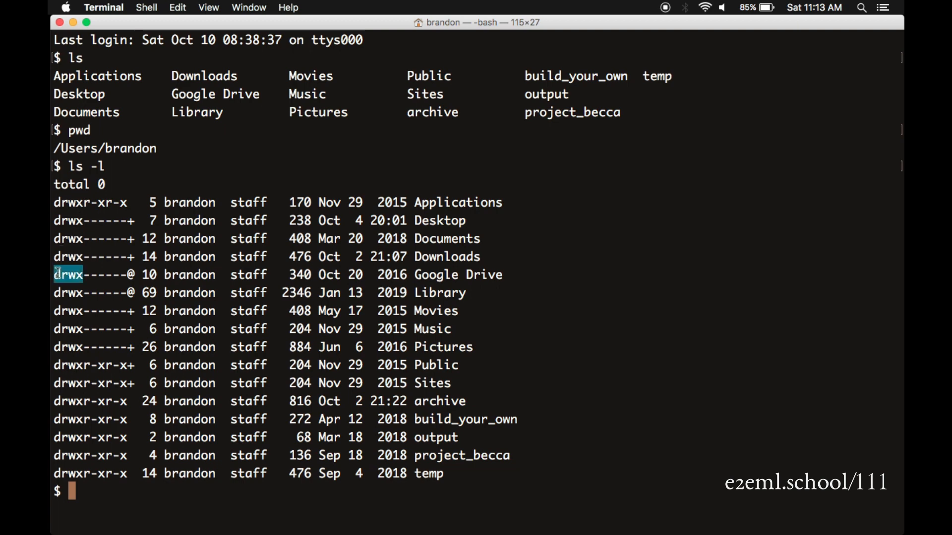
{"action": "double_click", "coordinate": [190, 238]}
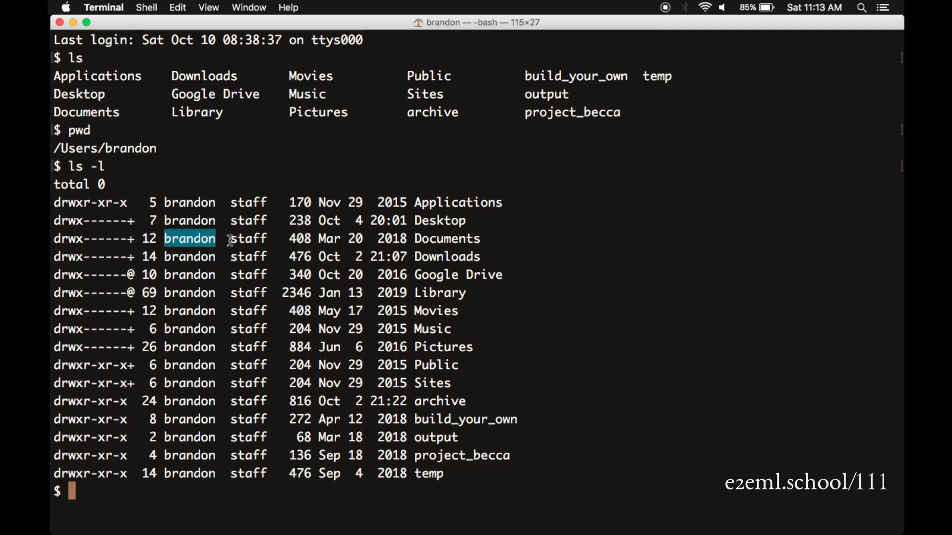
{"action": "double_click", "coordinate": [392, 238]}
{"action": "type", "text": "cd"}
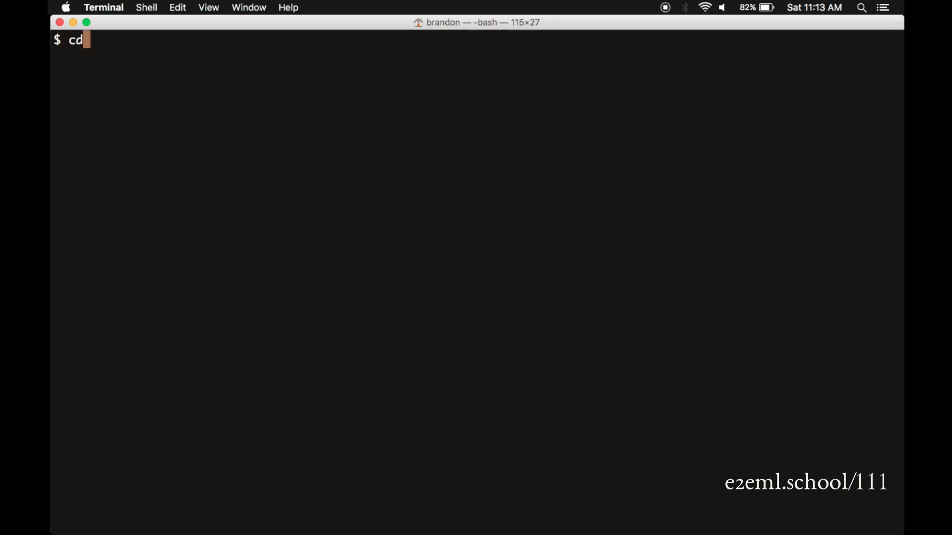
List the home folder again with ls before moving down a level.
{"action": "type", "text": "\" \""}
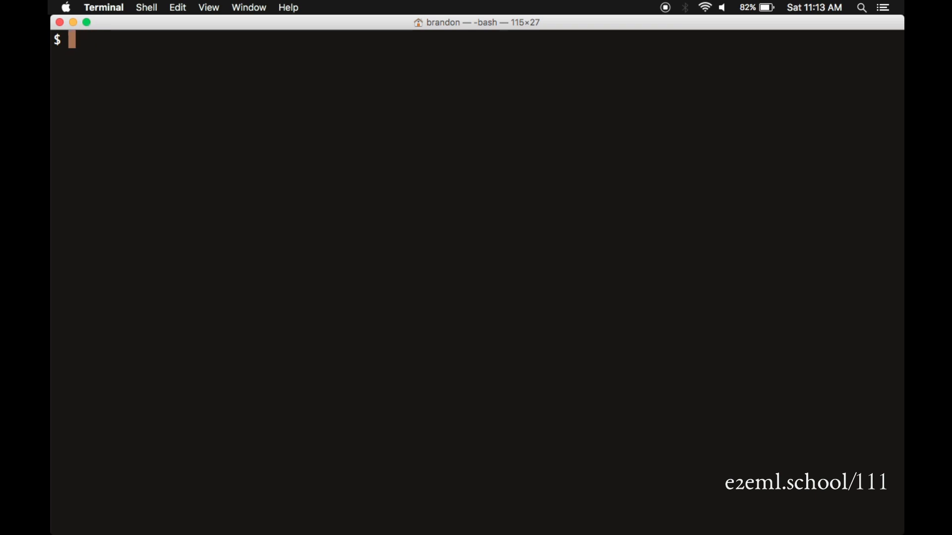
{"action": "type", "text": "ls"}
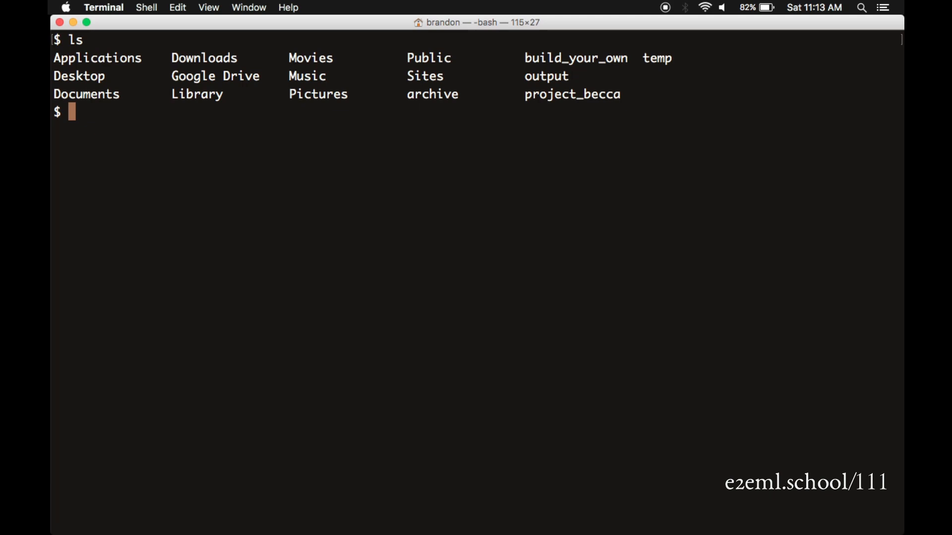
{"action": "double_click", "coordinate": [79, 77]}
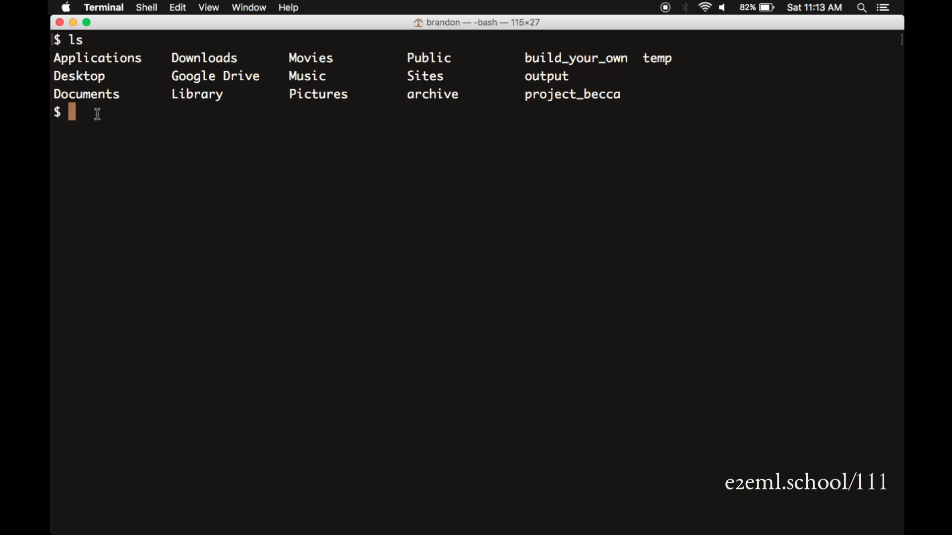
cd into Desktop and list its four directories, including empty_directory.
{"action": "type", "text": "cd Desktop"}
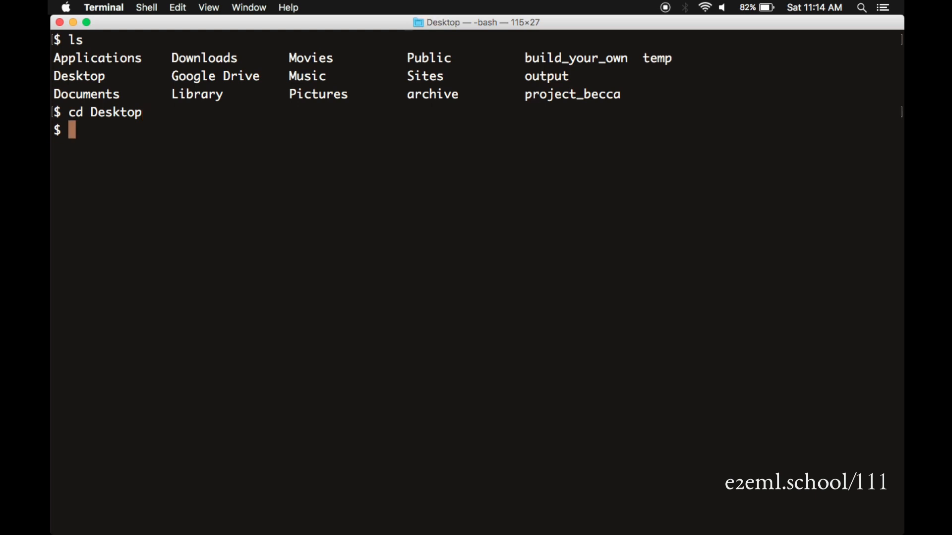
{"action": "type", "text": "ls"}
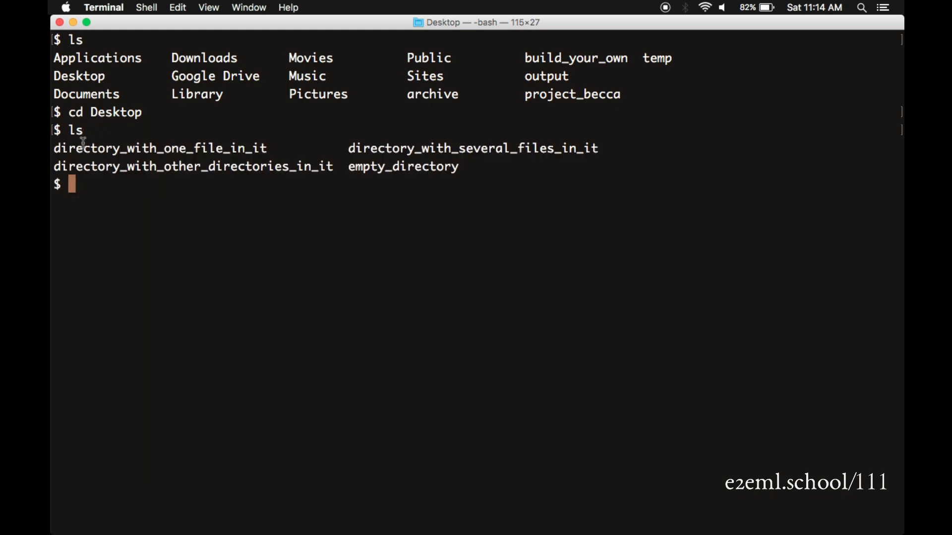
{"action": "double_click", "coordinate": [159, 147]}
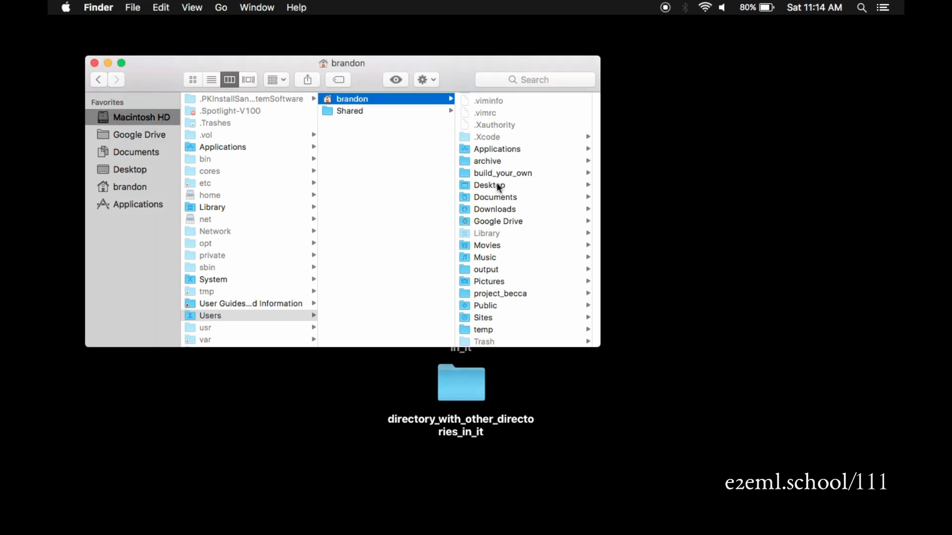
Show Desktop's four directories in Finder's column view, move the window aside and return to Terminal.
{"action": "left_click", "coordinate": [490, 185]}
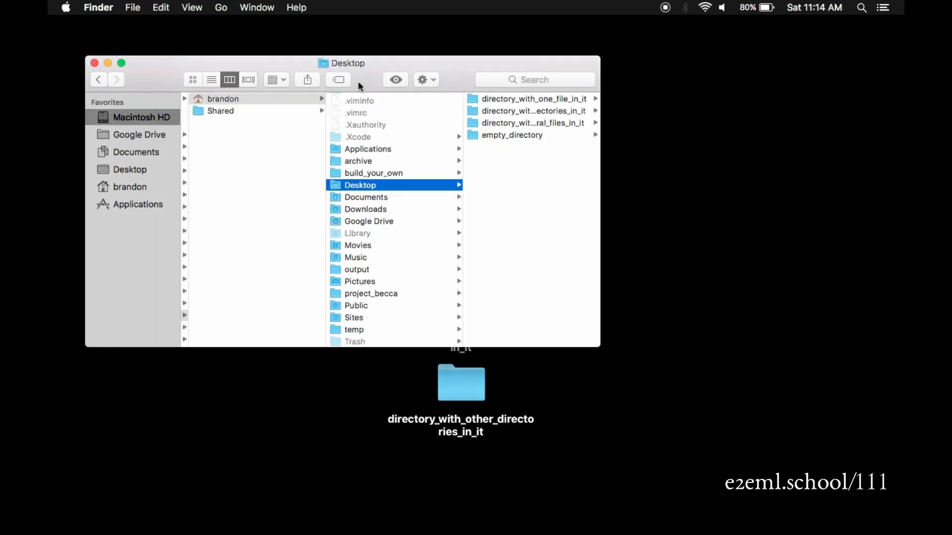
{"action": "left_click_drag", "start_coordinate": [341, 63], "coordinate": [247, 412]}
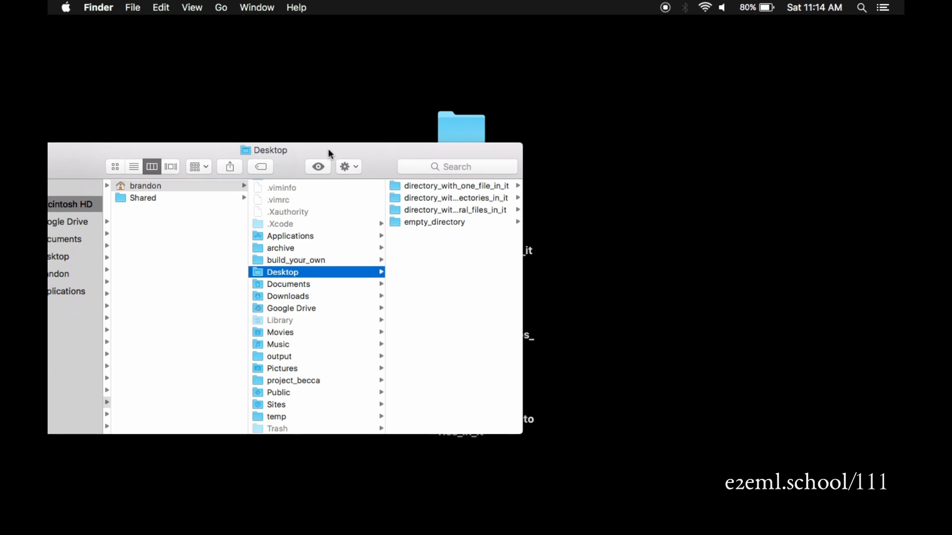
{"action": "key", "text": "cmd+tab"}
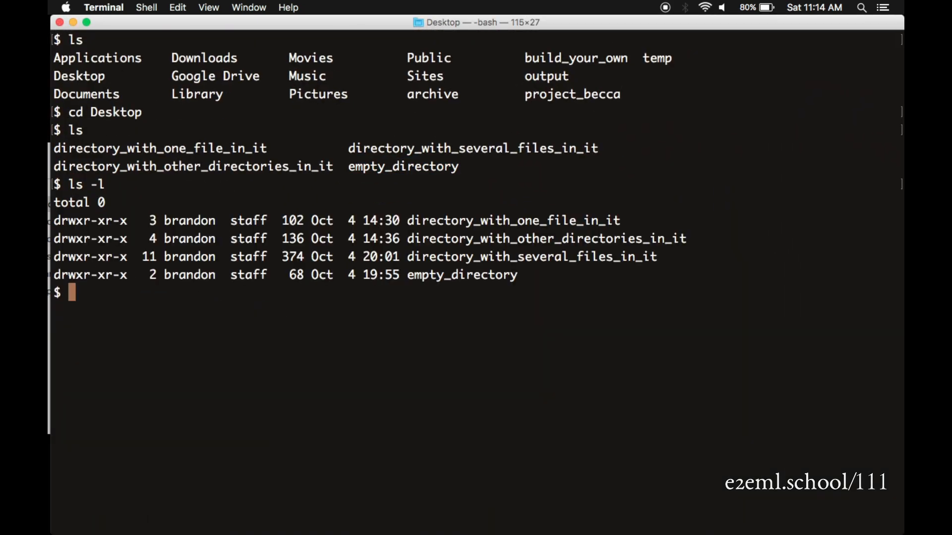
cd into directory_with_several_files_in_it via Tab completion and list its nine items.
{"action": "type", "text": "cd"}
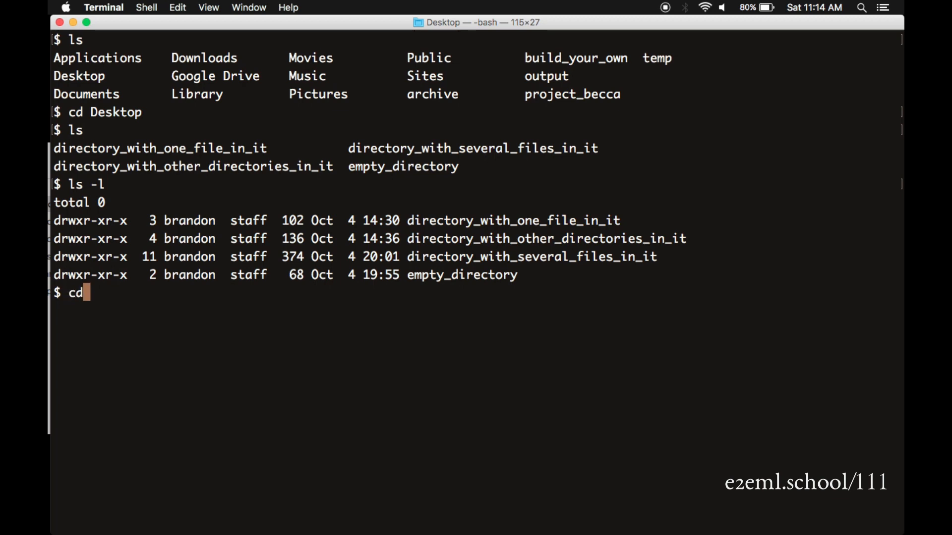
{"action": "type", "text": "directory_with_several_files_in_it/"}
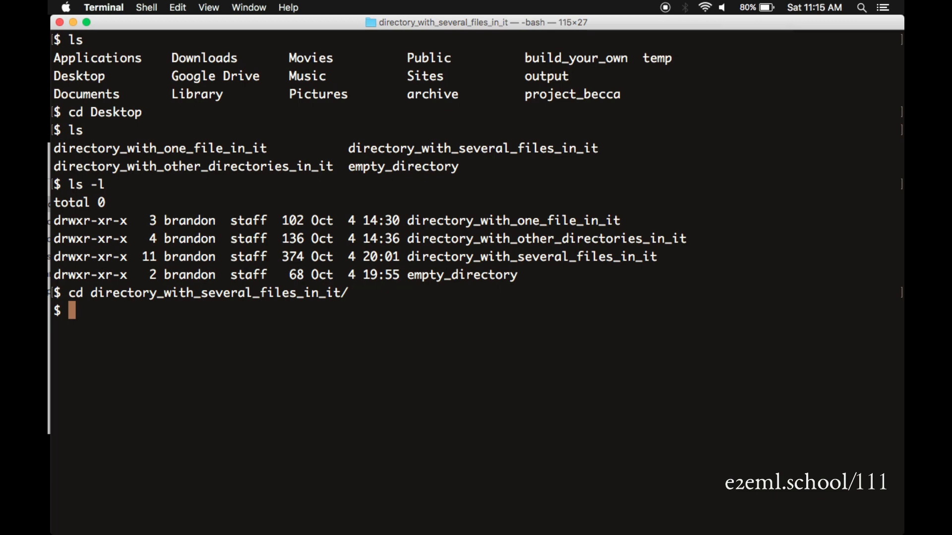
{"action": "type", "text": "ls"}
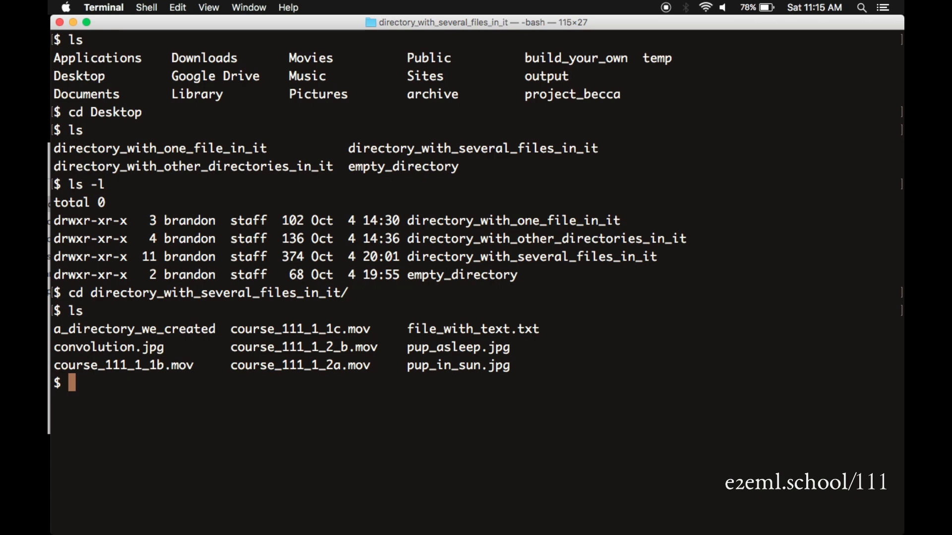
Run ls -l and highlight a modification time plus the convolution.jpg and pup_in_sun.jpg entries.
{"action": "type", "text": "ls -l"}
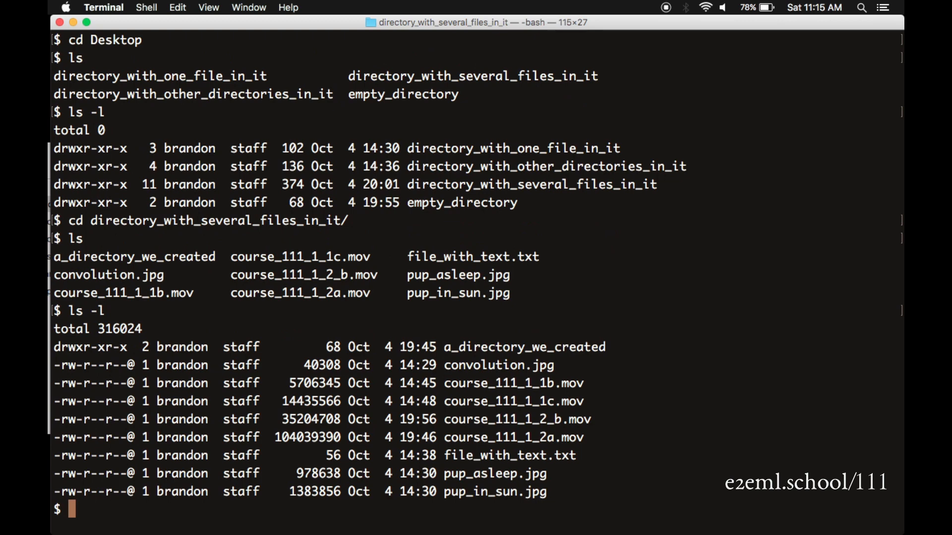
{"action": "mouse_move", "coordinate": [252, 296]}
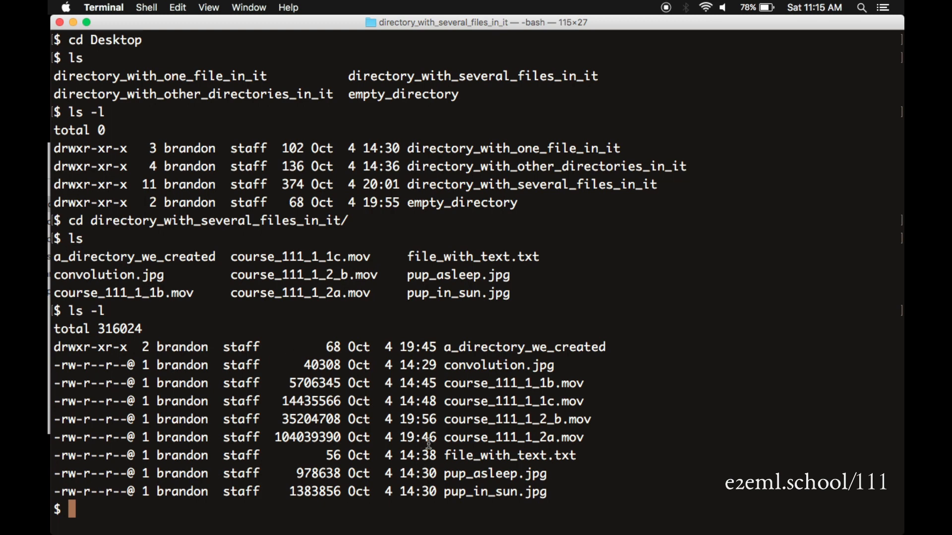
{"action": "double_click", "coordinate": [510, 455]}
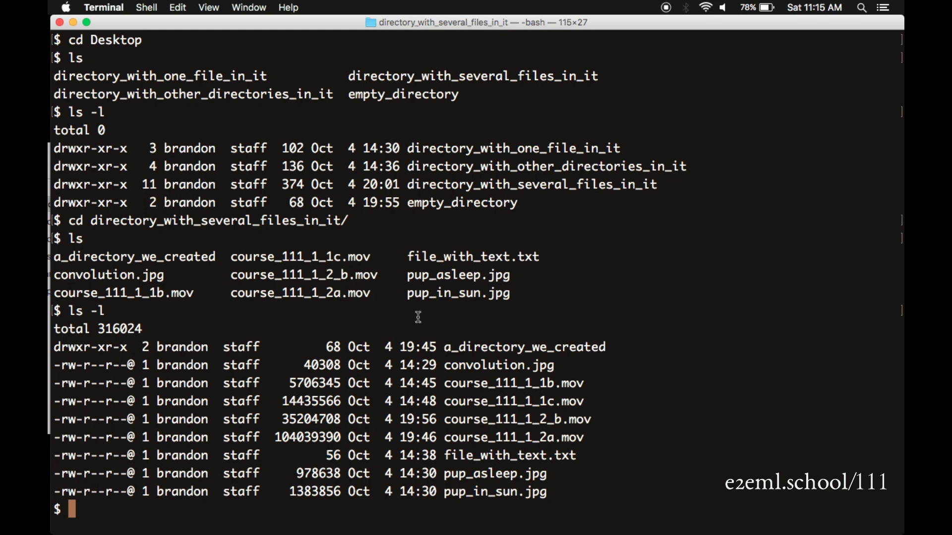
{"action": "mouse_move", "coordinate": [448, 331]}
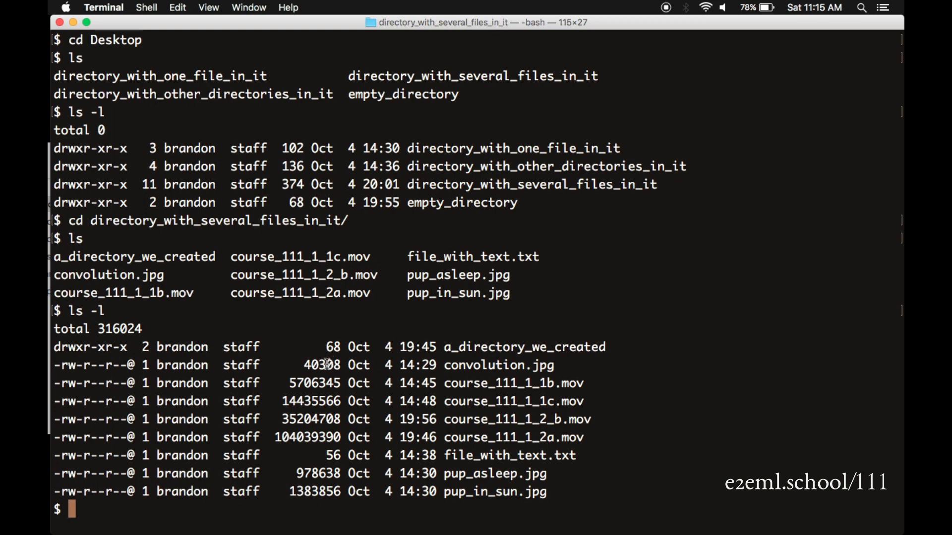
{"action": "double_click", "coordinate": [498, 365]}
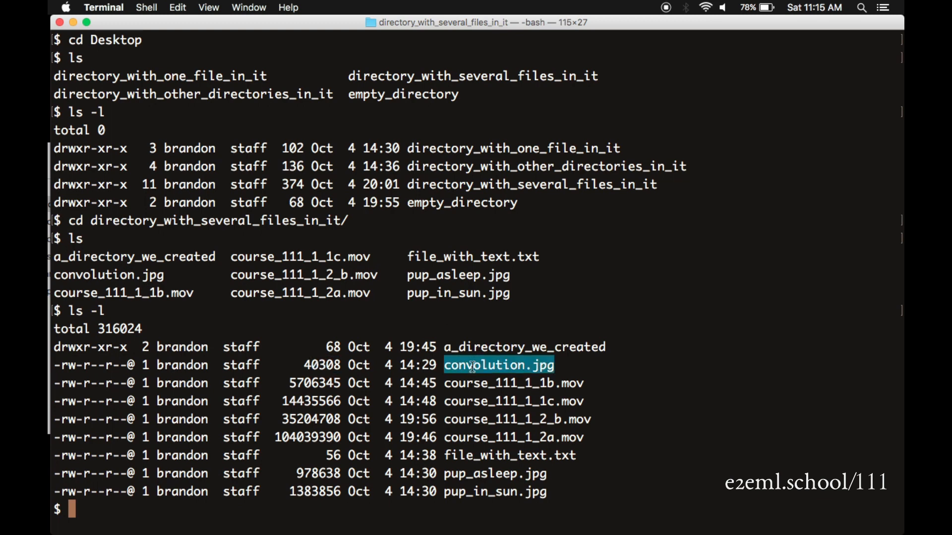
{"action": "left_click", "coordinate": [454, 492]}
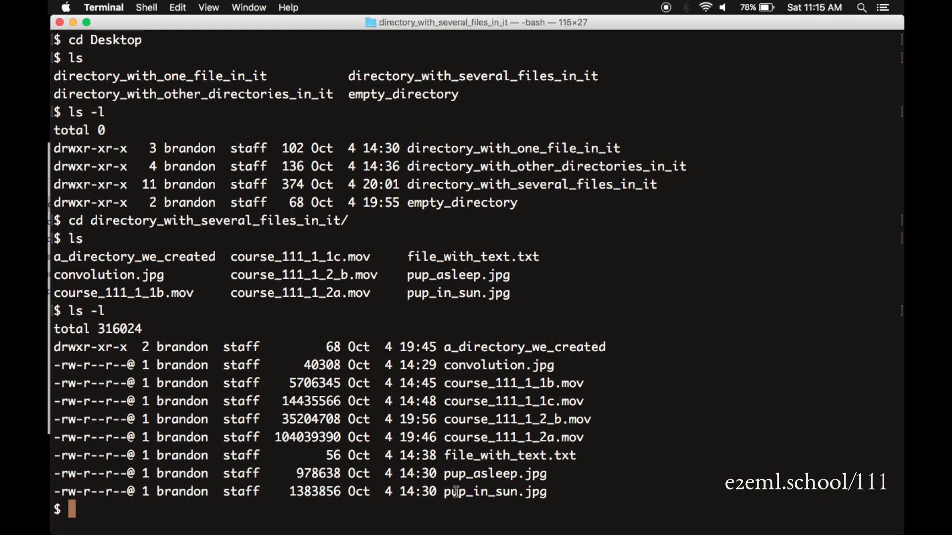
{"action": "double_click", "coordinate": [493, 492]}
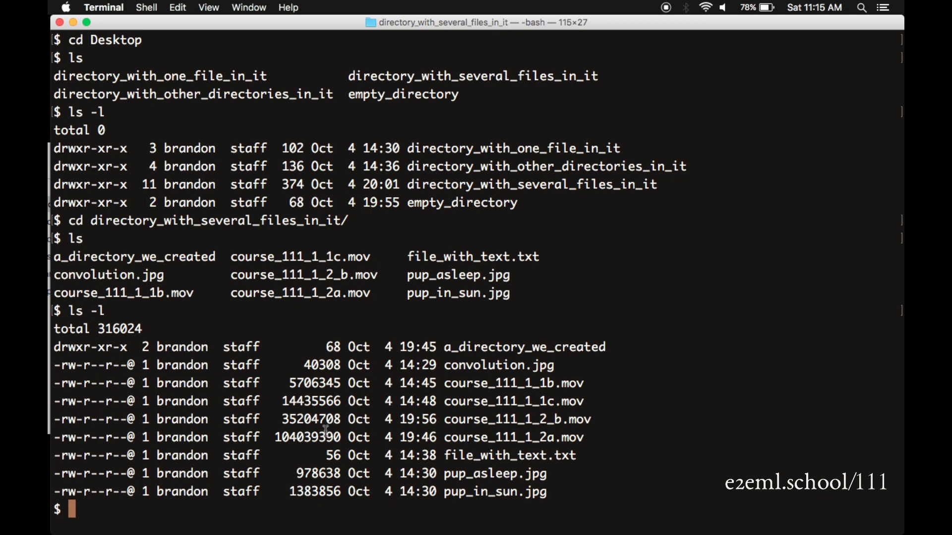
Highlight file sizes including the 56 bytes of file_with_text.txt, then clear the screen.
{"action": "double_click", "coordinate": [311, 402]}
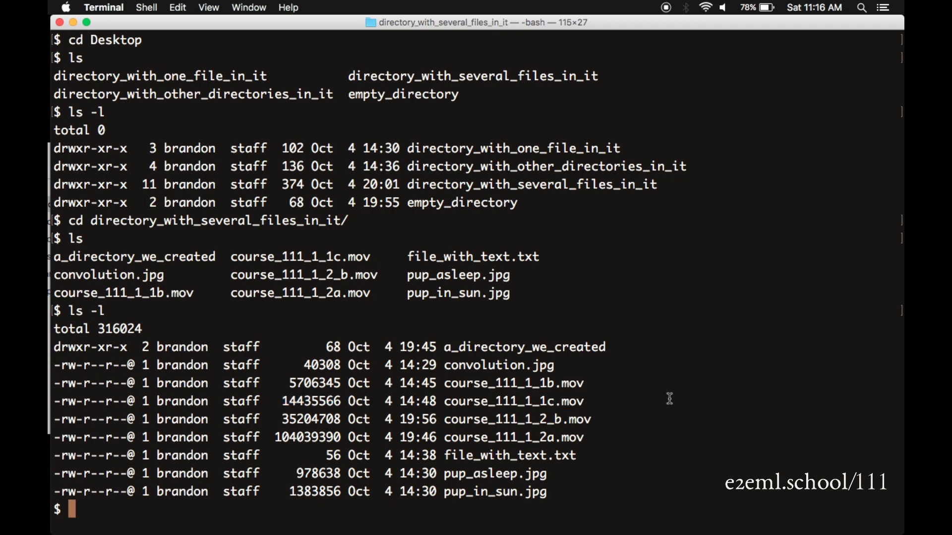
{"action": "mouse_move", "coordinate": [636, 417]}
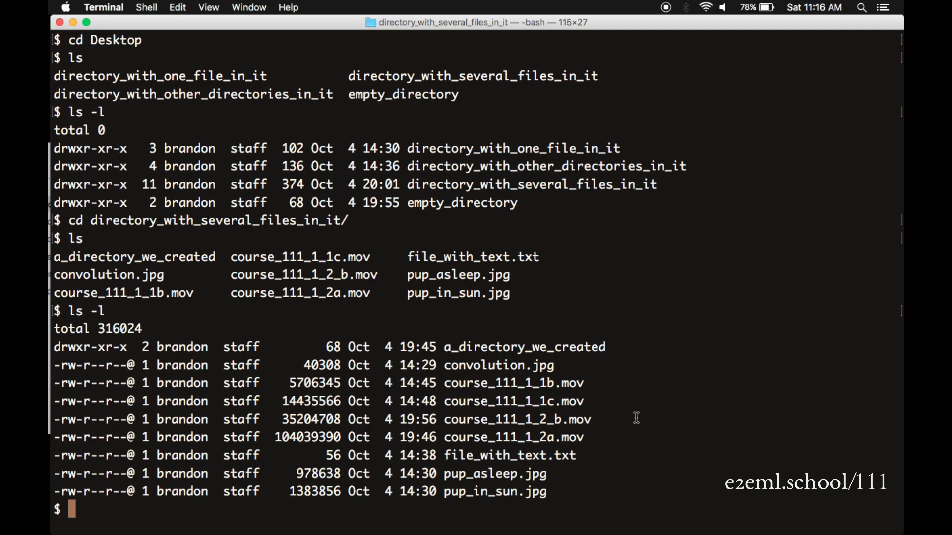
{"action": "double_click", "coordinate": [331, 455]}
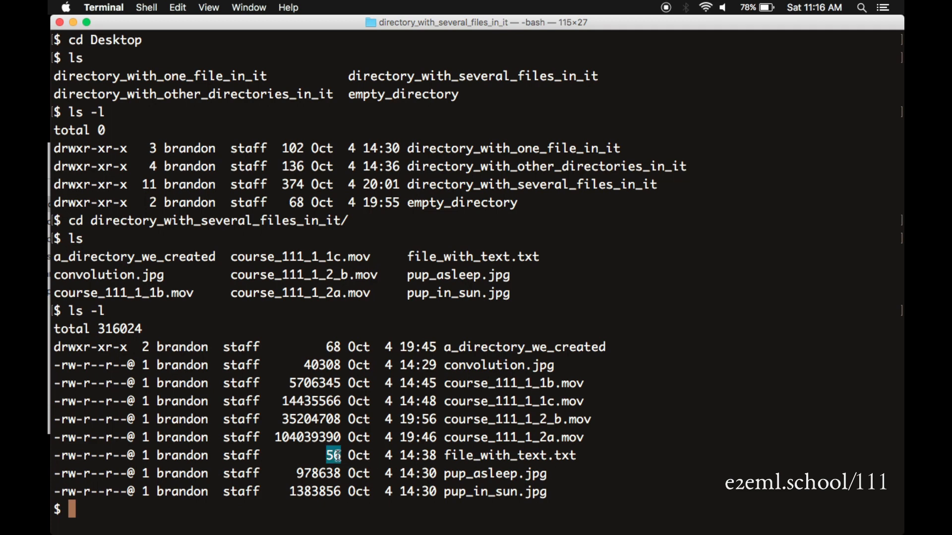
{"action": "mouse_move", "coordinate": [611, 478]}
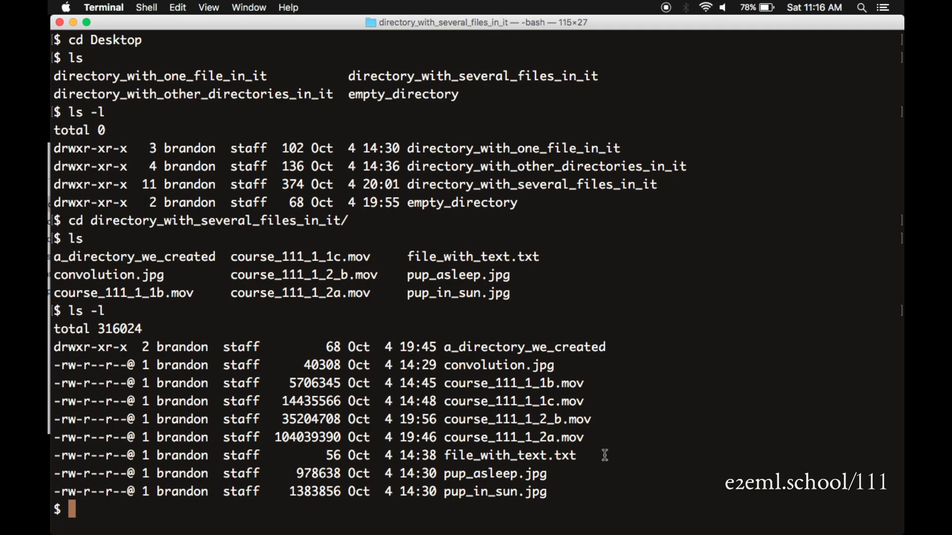
{"action": "key", "text": "cmd+k"}
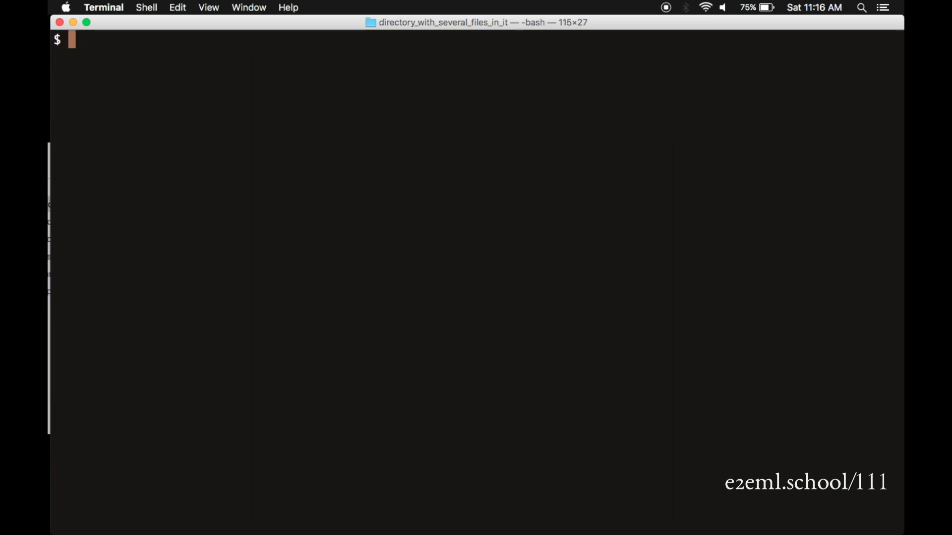
Confirm the path with pwd inside directory_with_several_files_in_it.
{"action": "type", "text": "pw"}
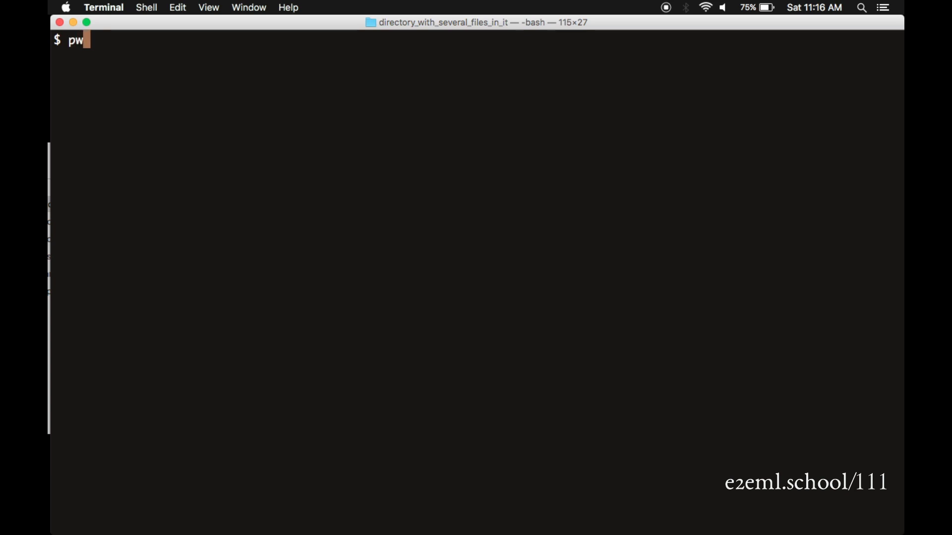
{"action": "key", "text": "Return"}
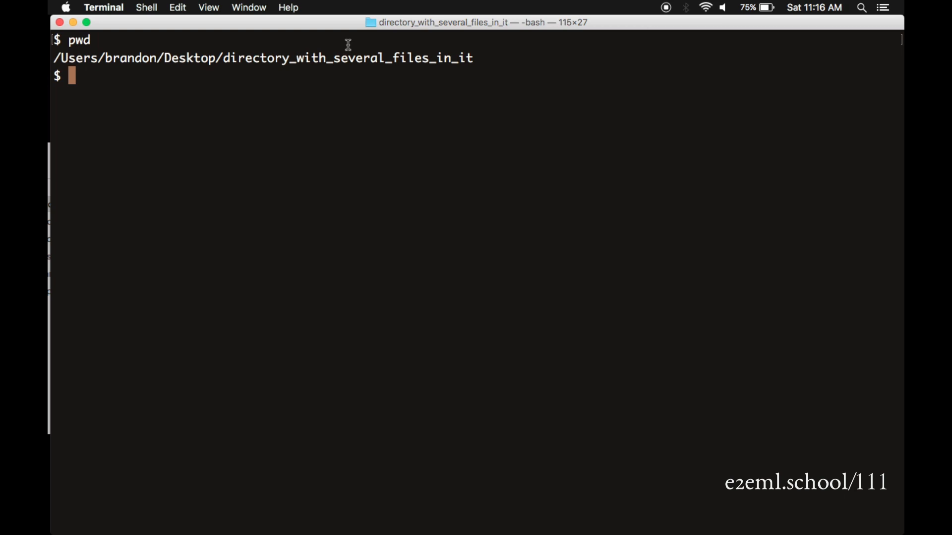
{"action": "type", "text": "cd"}
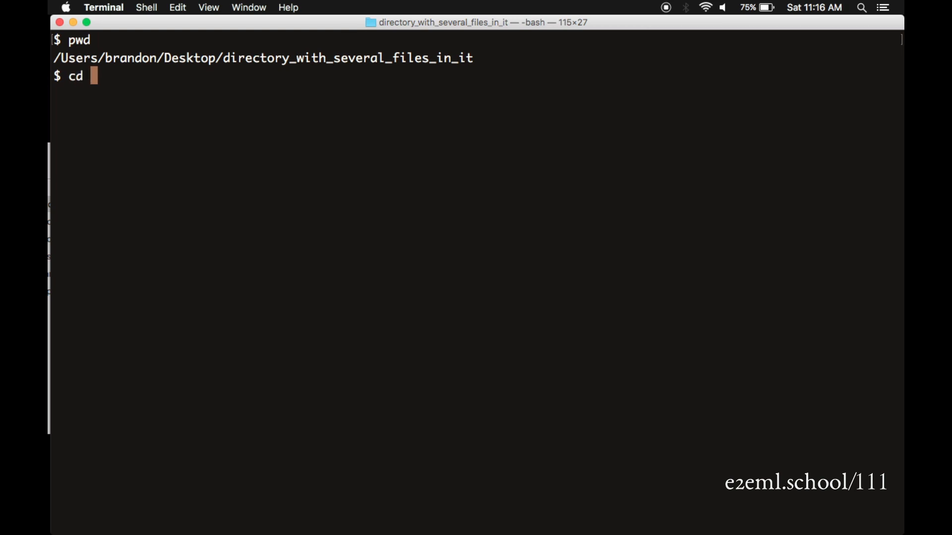
Go up one level with cd .., confirm Desktop with pwd and list its four directories.
{"action": "type", "text": ".."}
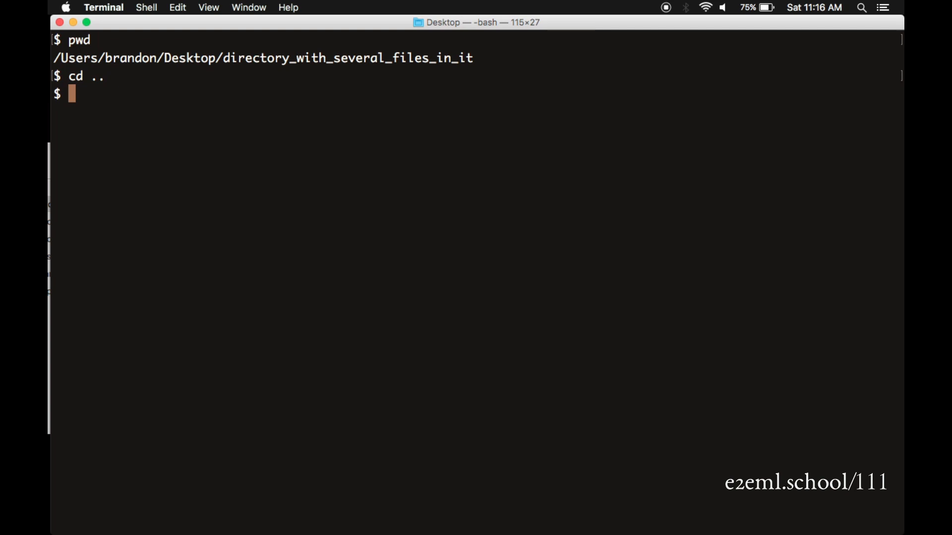
{"action": "type", "text": "pwd"}
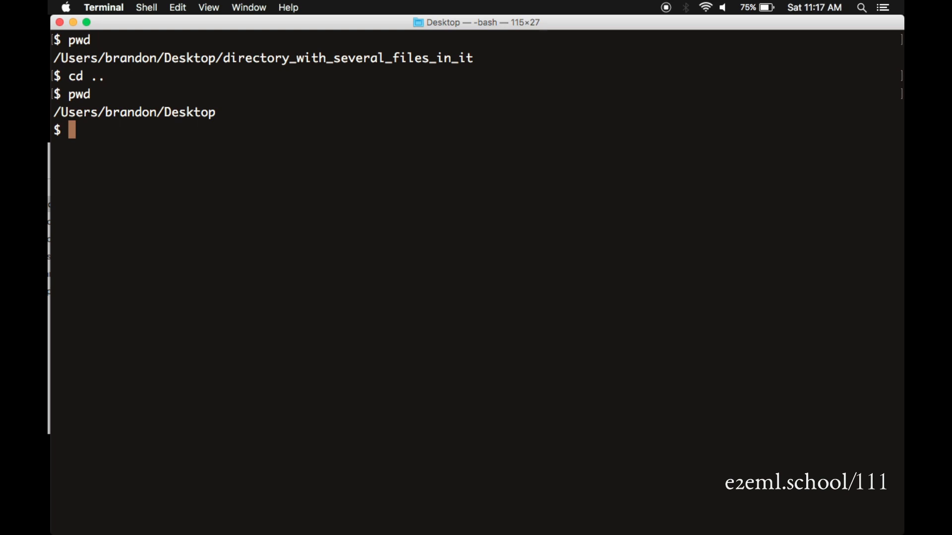
{"action": "type", "text": "ls"}
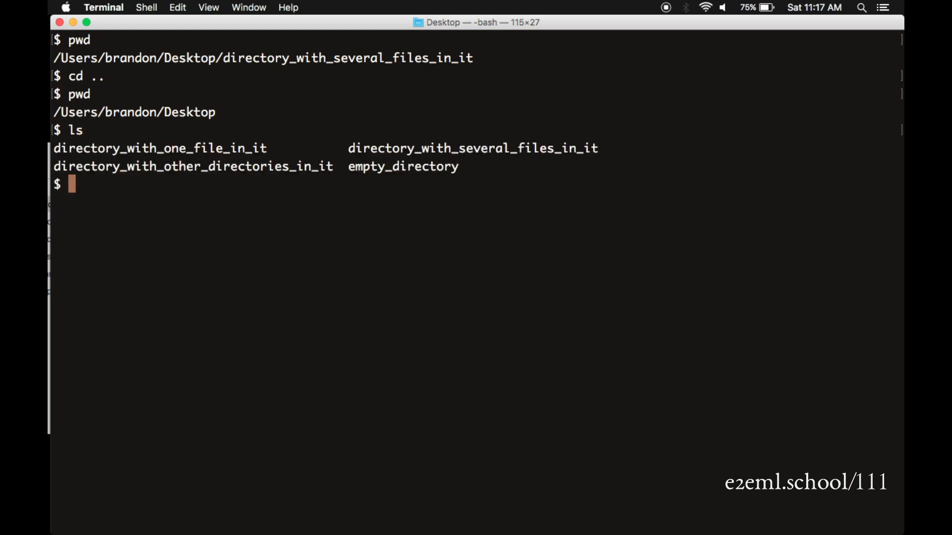
Descend into directory_with_other_directories_in_it then another_directory and list its contents.
{"action": "type", "text": "cd"}
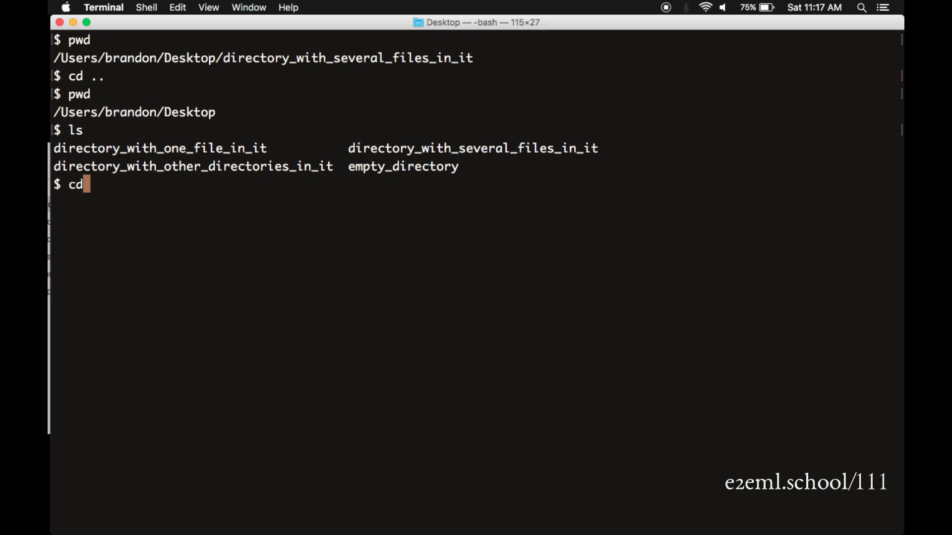
{"action": "type", "text": "directory_with_other_directories_in_it/"}
{"action": "type", "text": "ls"}
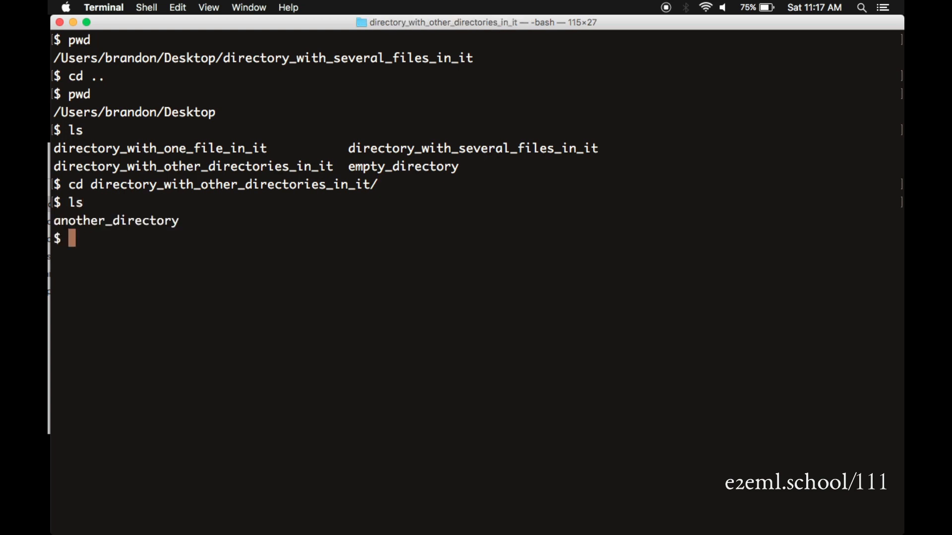
{"action": "type", "text": "cd another_directory/"}
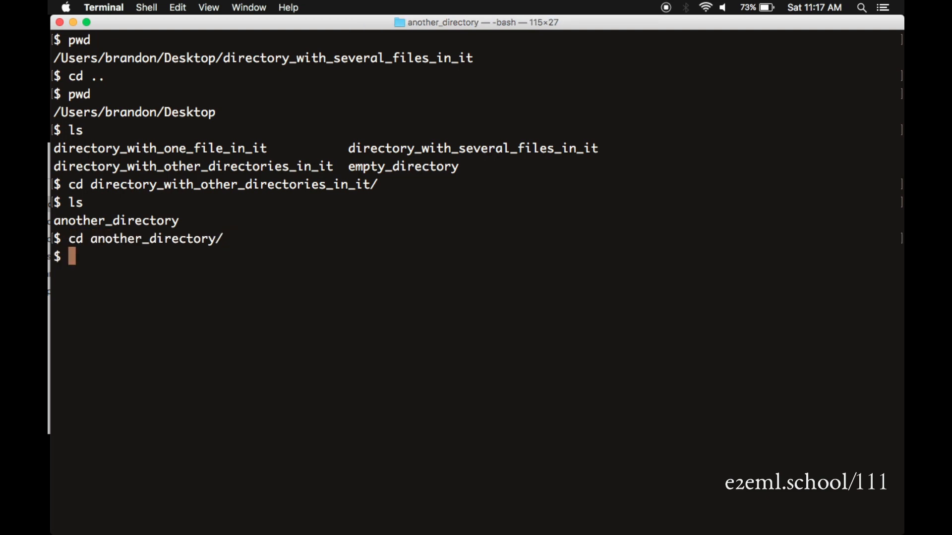
{"action": "type", "text": "ls"}
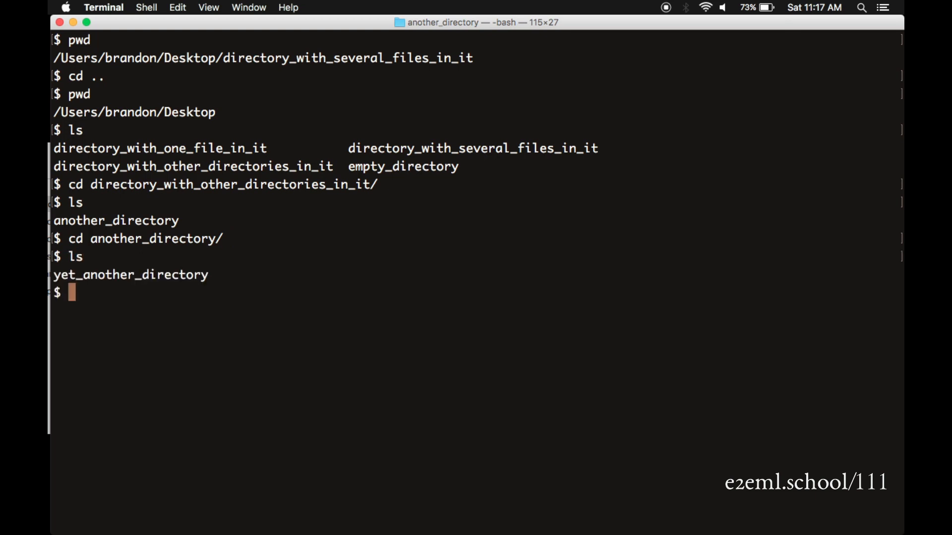
Move into yet_another_directory and list it, revealing file_with_text.txt, then begin a cat command.
{"action": "type", "text": "cd"}
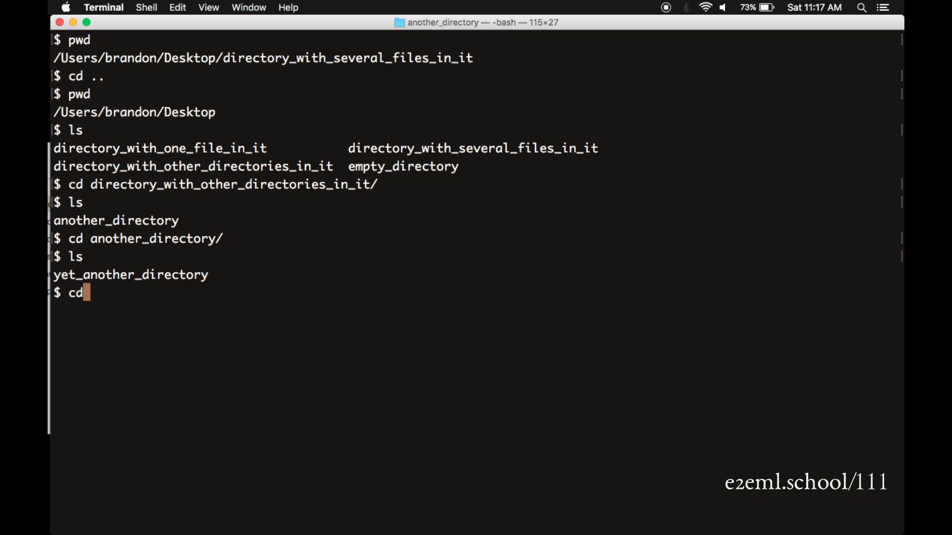
{"action": "type", "text": "yet_another_directory/"}
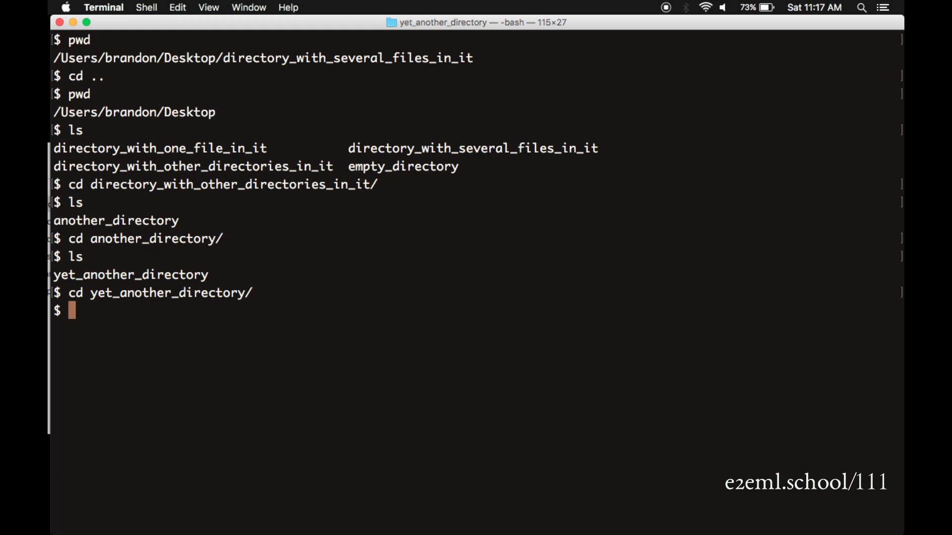
{"action": "type", "text": "ls"}
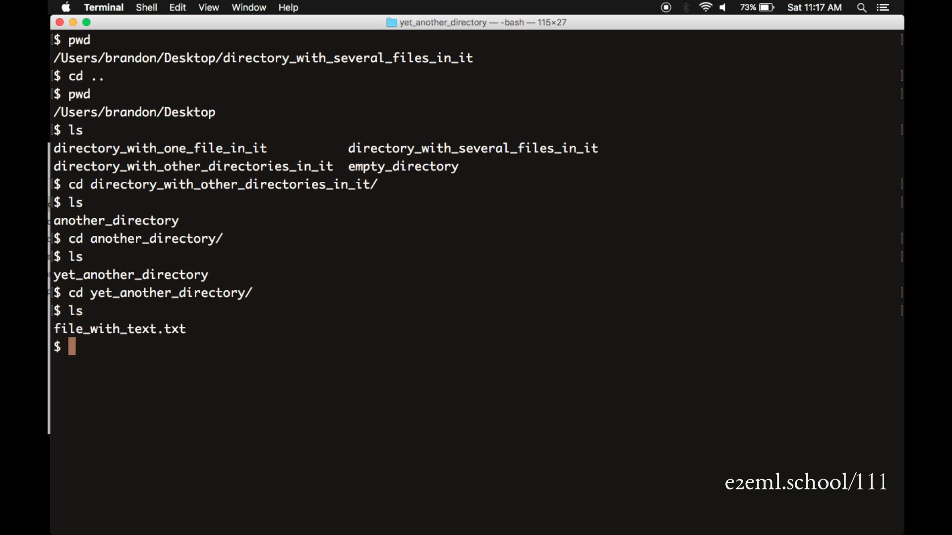
{"action": "type", "text": "cat file_with_text.txt"}
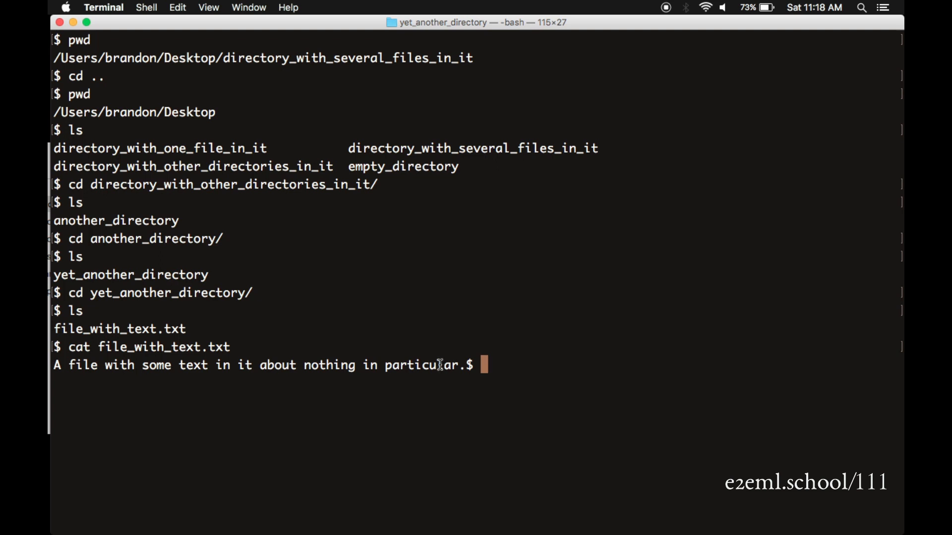
Highlight the word 'particular' in the cat output, clear it, and run pwd for the nested path.
{"action": "double_click", "coordinate": [421, 365]}
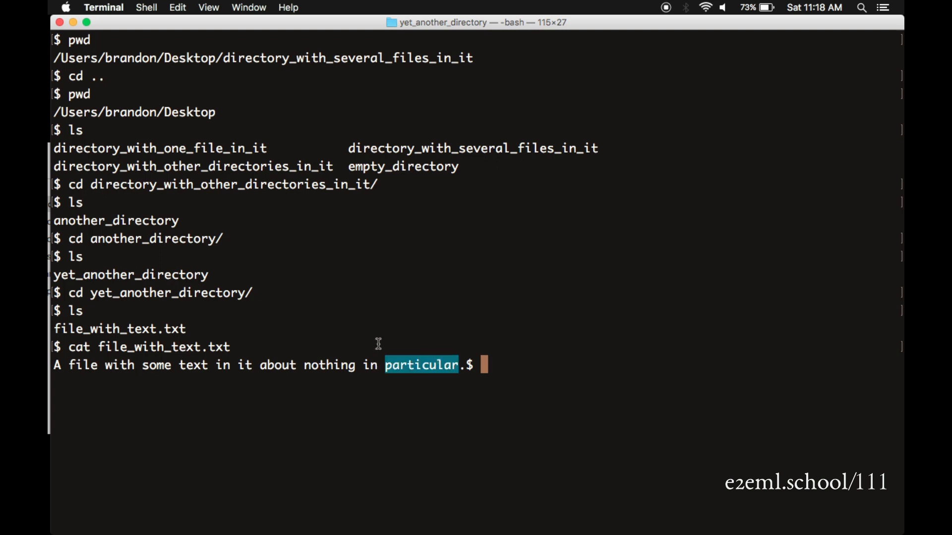
{"action": "left_click", "coordinate": [502, 364]}
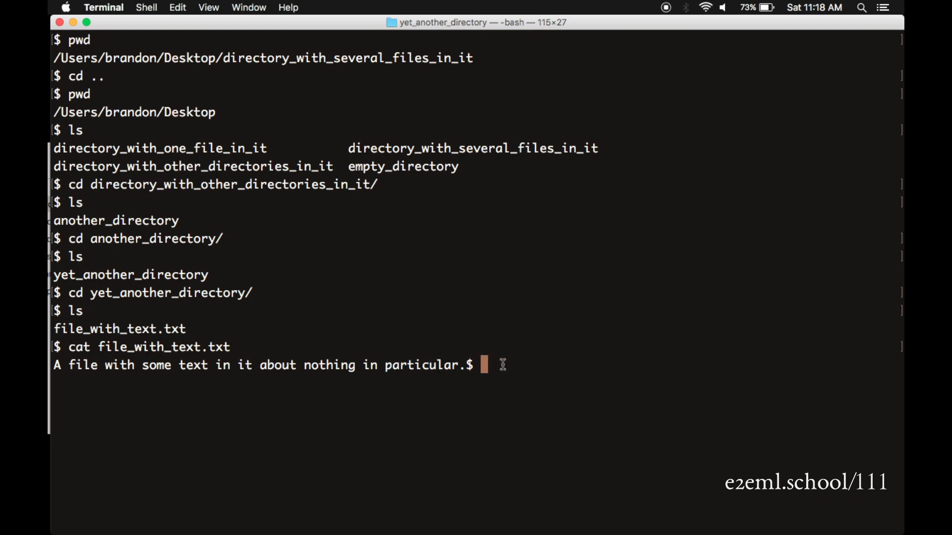
{"action": "type", "text": "pwd"}
{"action": "type", "text": "cd"}
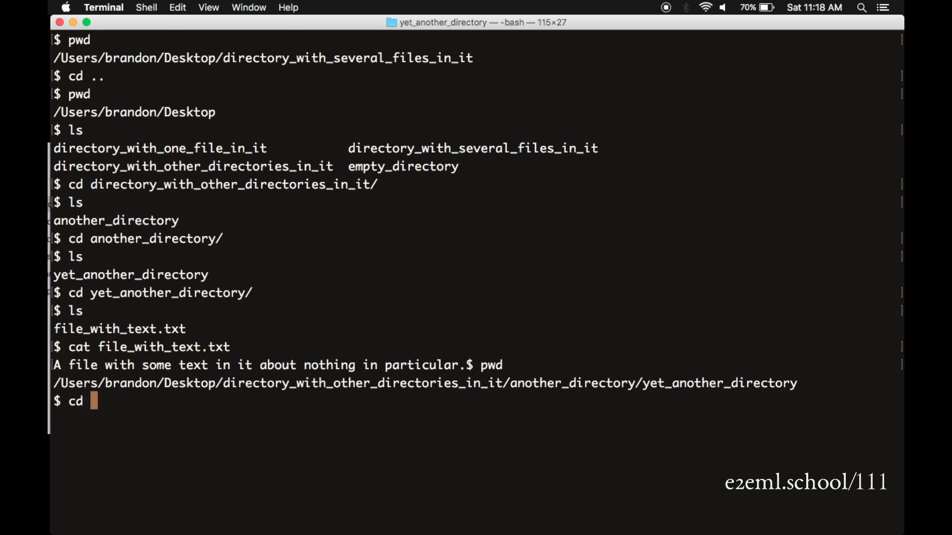
Climb three levels with cd ../../.. back to Desktop, confirm with pwd, and start an ls.
{"action": "type", "text": "../../.."}
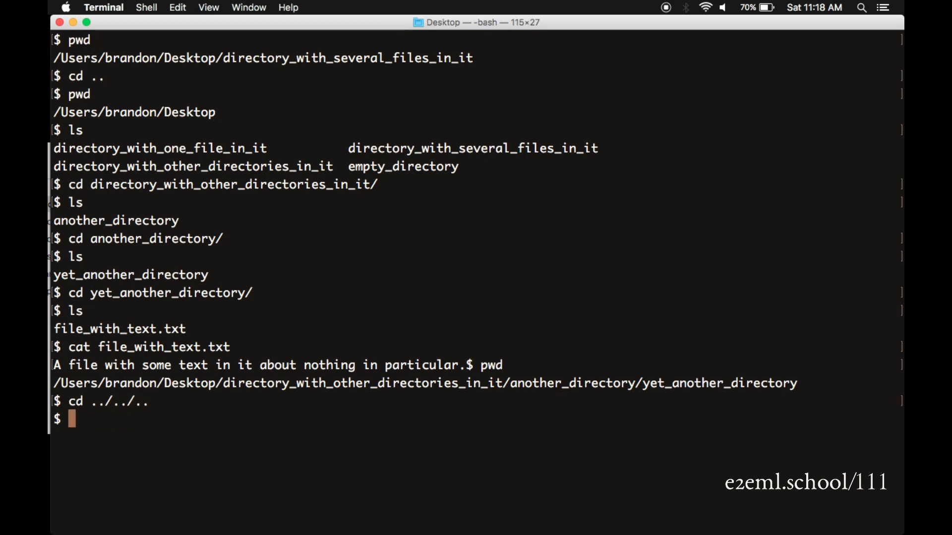
{"action": "type", "text": "pwd"}
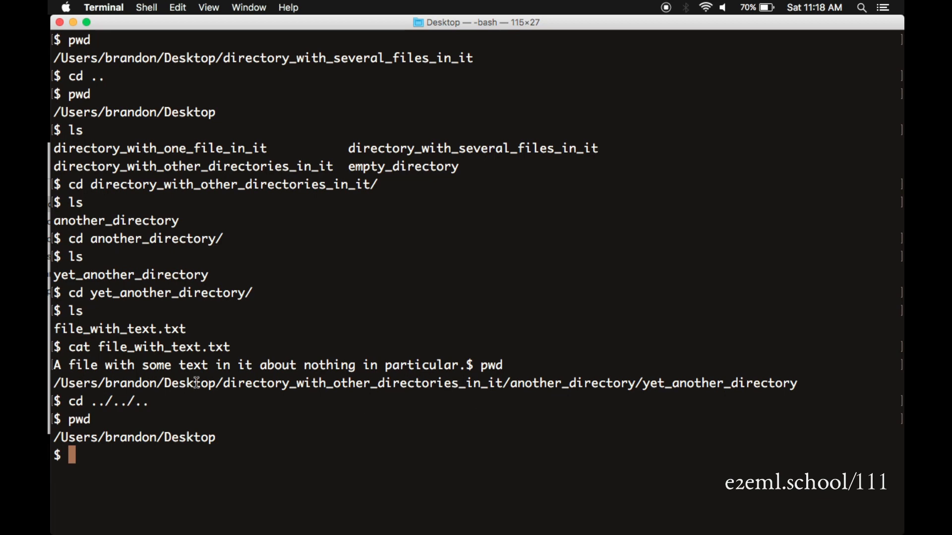
{"action": "mouse_move", "coordinate": [192, 418]}
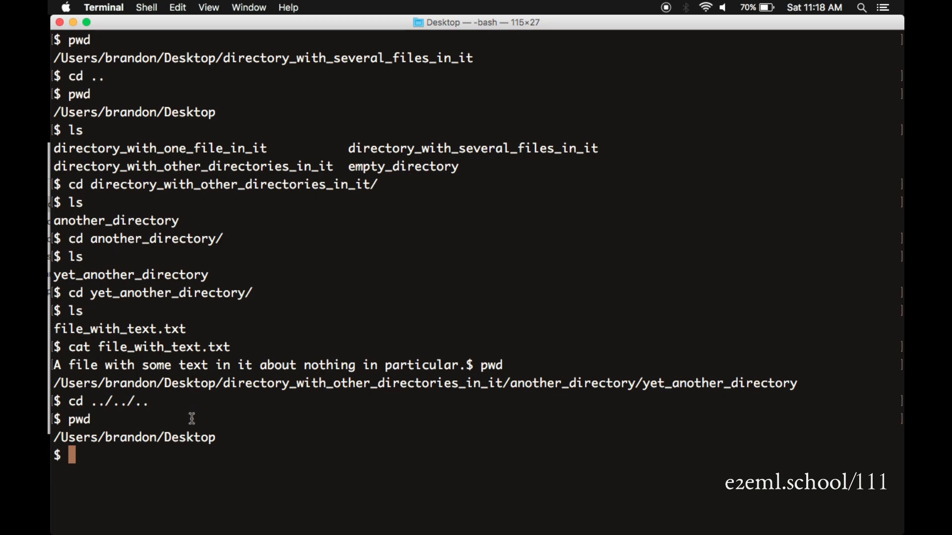
{"action": "type", "text": "ls -R"}
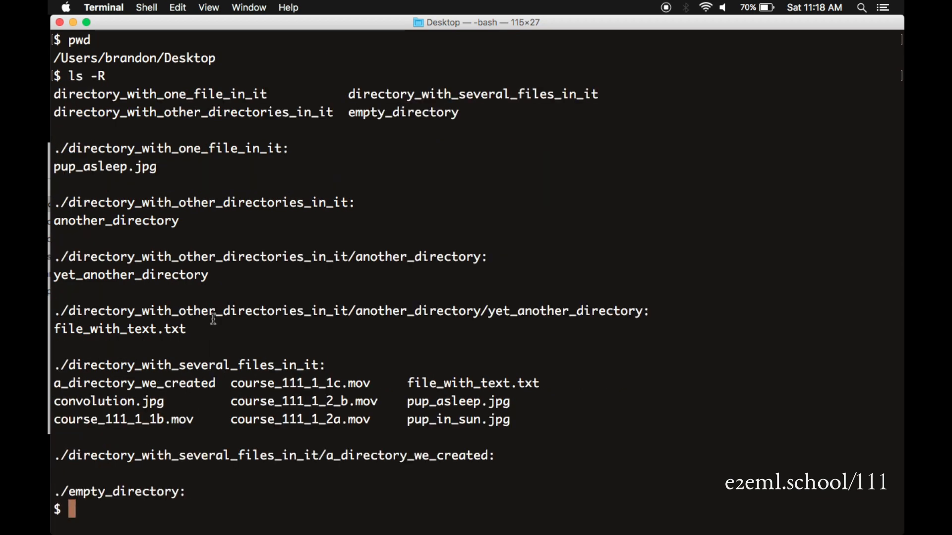
Highlight empty_directory, directory_with_one_file_in_it and another name in the ls -R listing.
{"action": "double_click", "coordinate": [159, 94]}
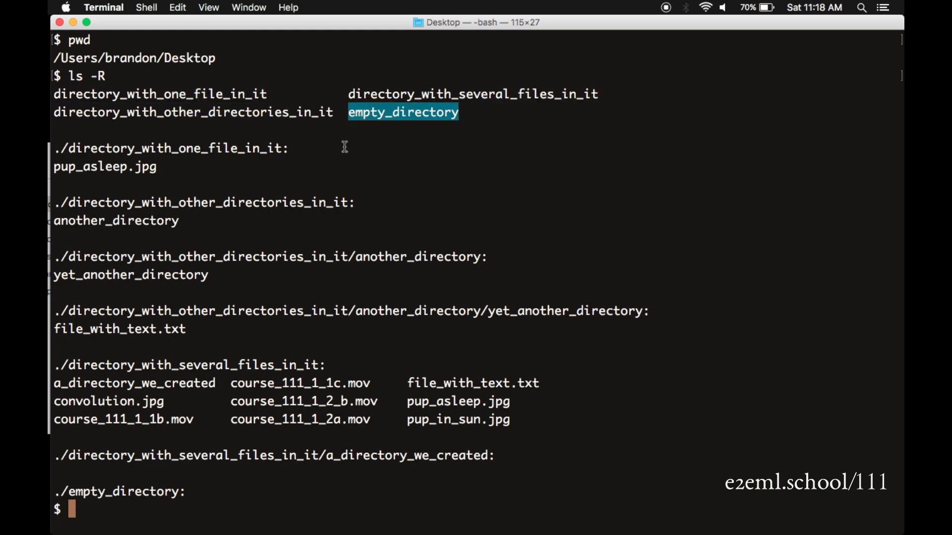
{"action": "double_click", "coordinate": [170, 148]}
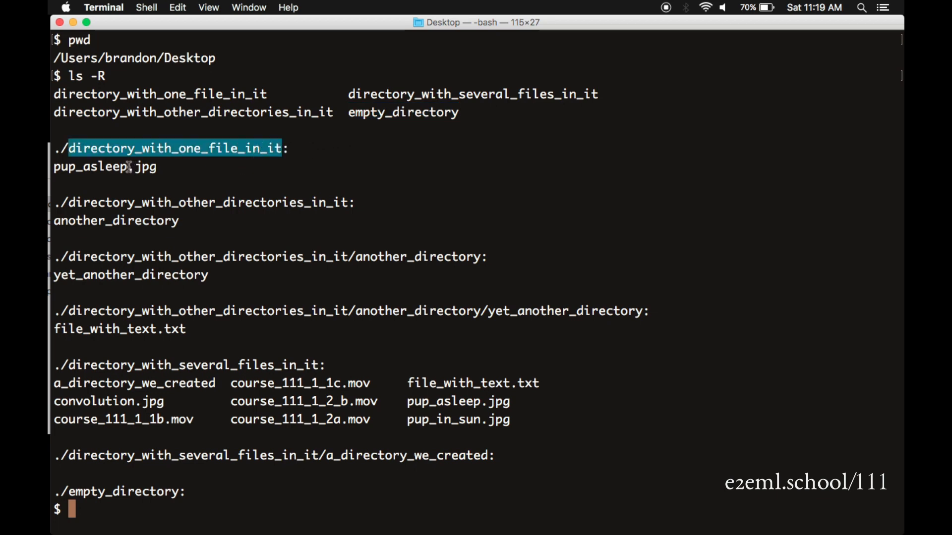
{"action": "double_click", "coordinate": [207, 202]}
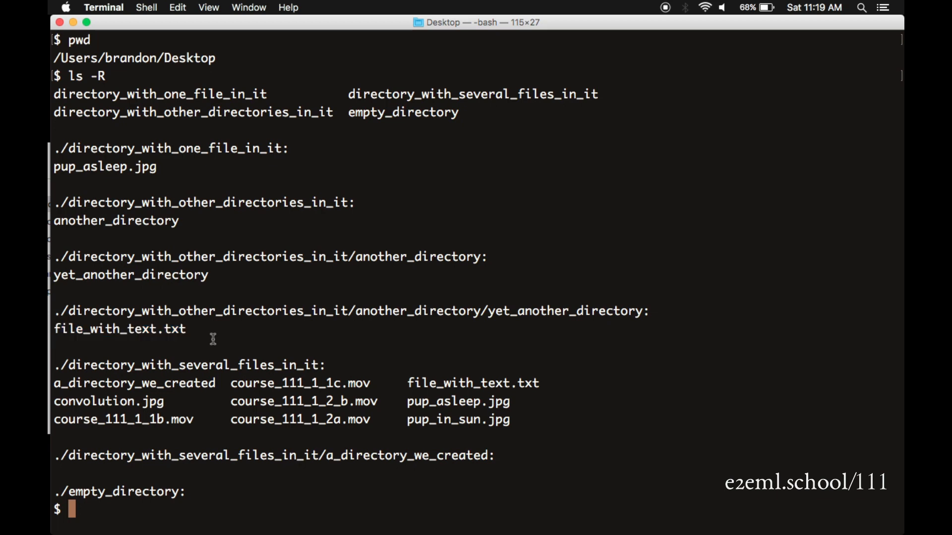
Jump straight into directory_with_other_directories_in_it/another_directory/yet_another_directory with one cd and run pwd.
{"action": "type", "text": "c"}
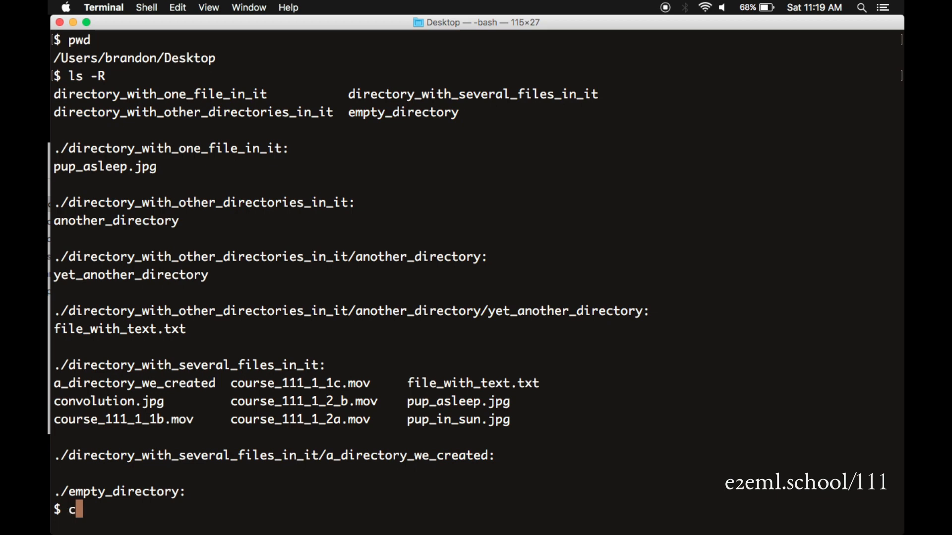
{"action": "type", "text": "d dir"}
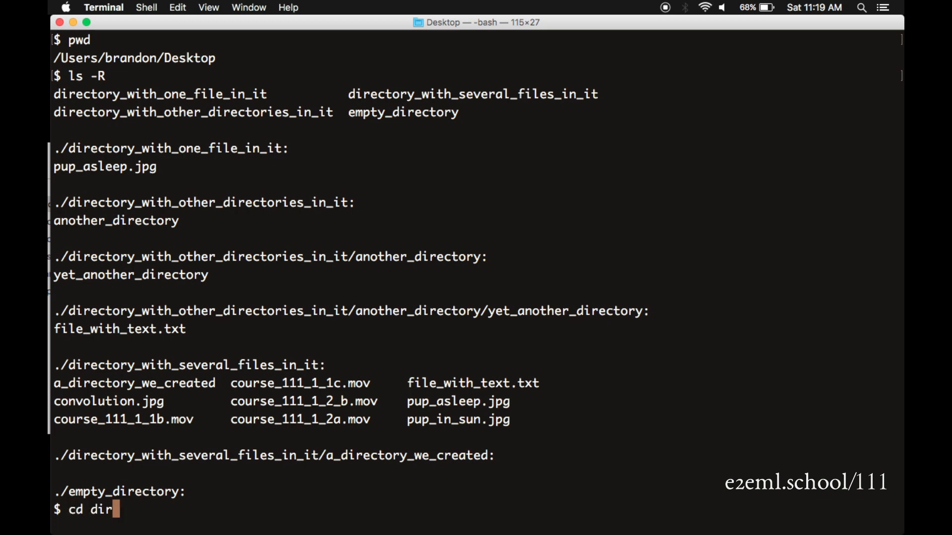
{"action": "key", "text": "Tab"}
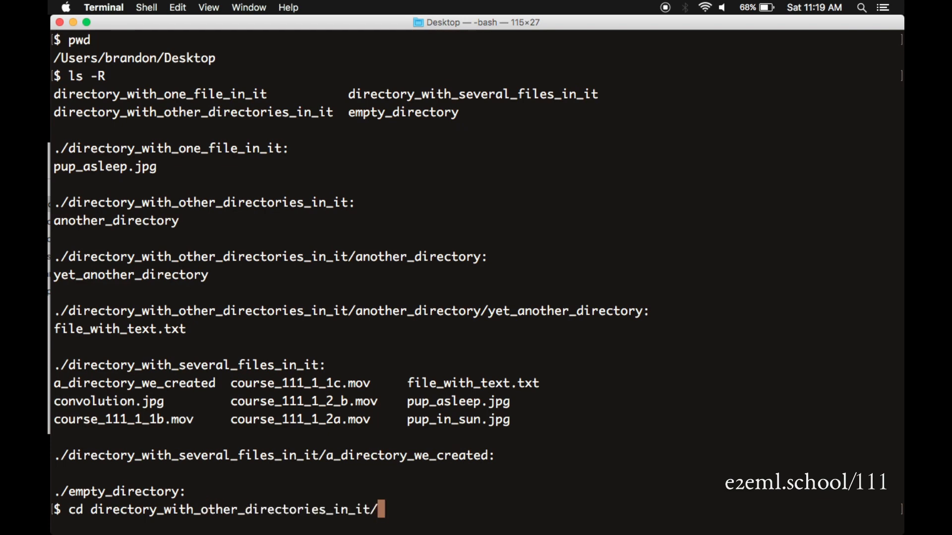
{"action": "type", "text": "another_directory/"}
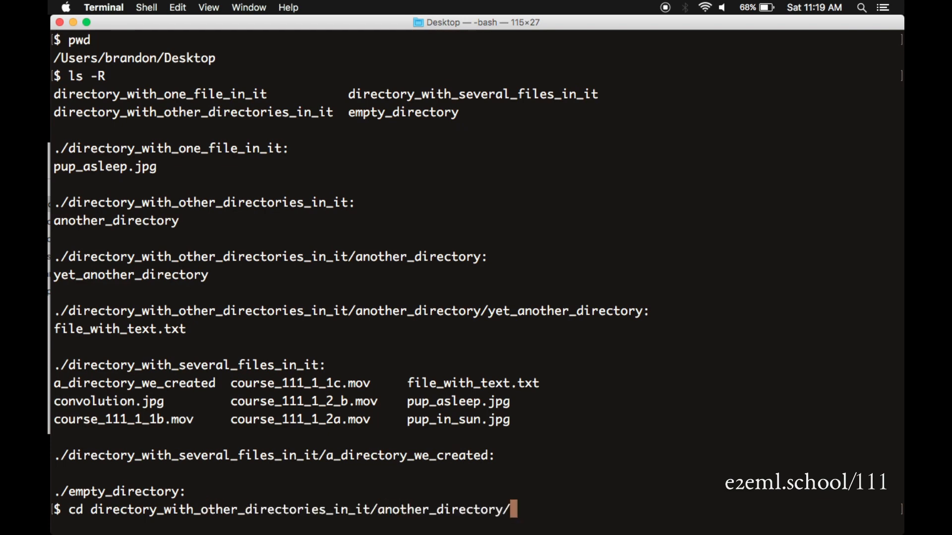
{"action": "type", "text": "yet_another_directory/"}
{"action": "type", "text": "p"}
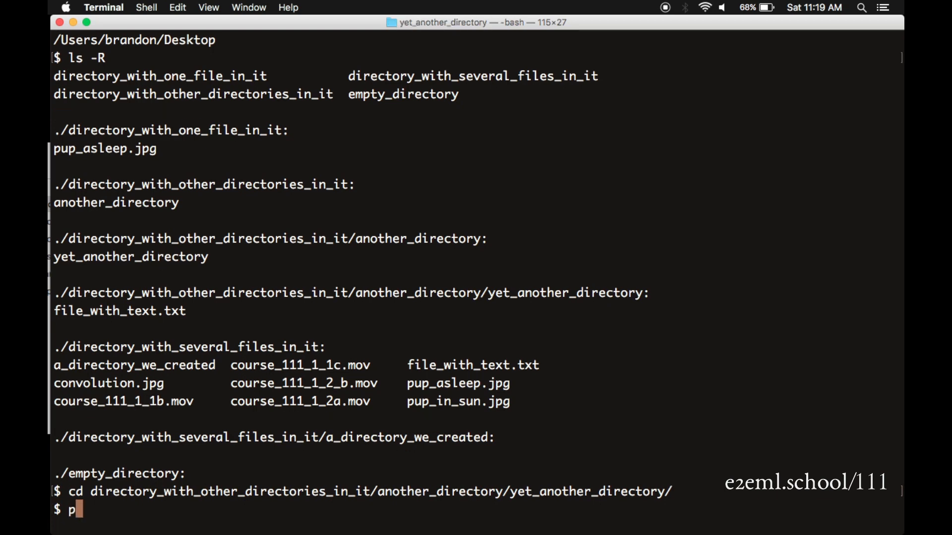
{"action": "type", "text": "wd"}
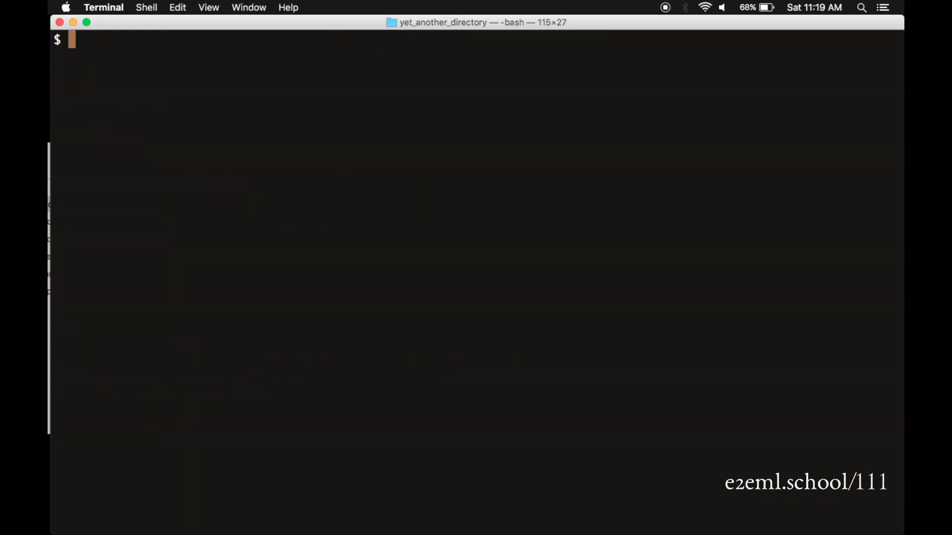
Return to the Desktop with cd ../../.. and confirm the location with pwd.
{"action": "type", "text": "mkdir"}
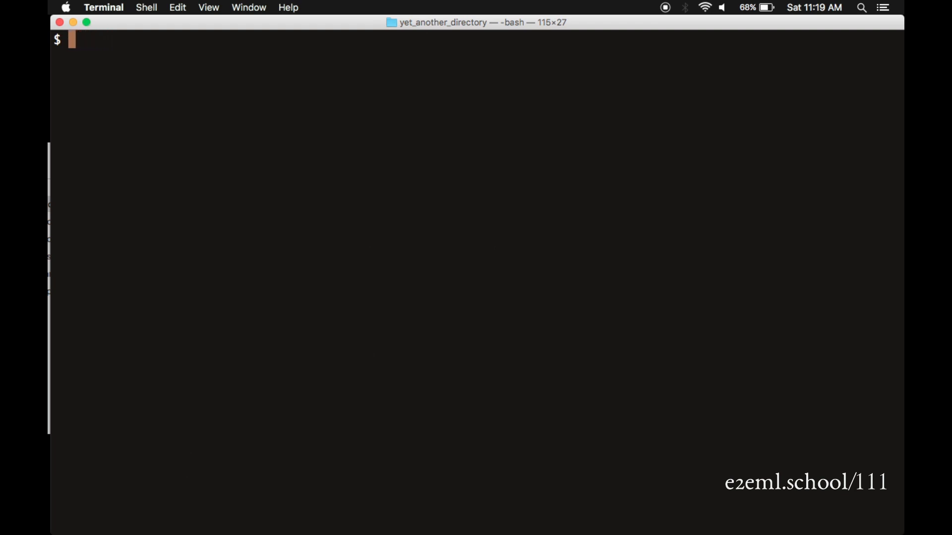
{"action": "type", "text": "cd"}
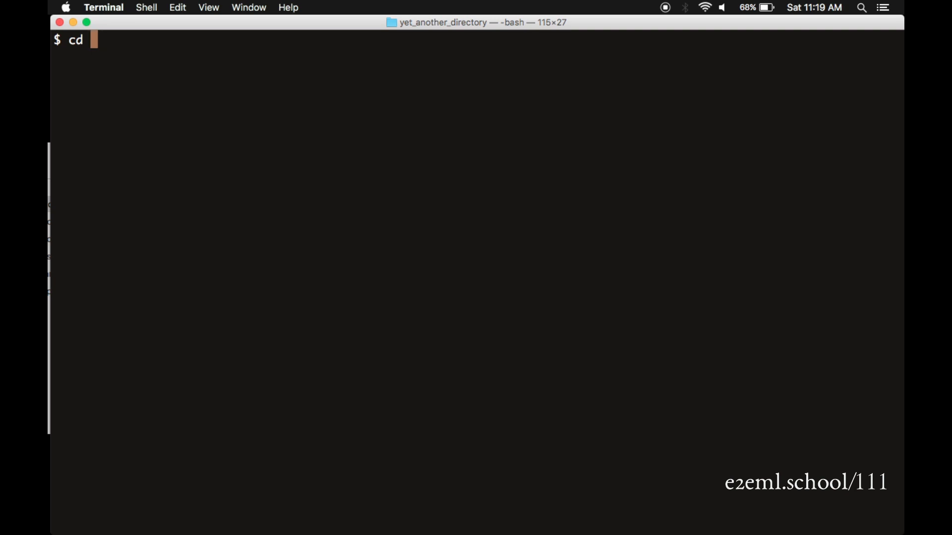
{"action": "type", "text": "../../"}
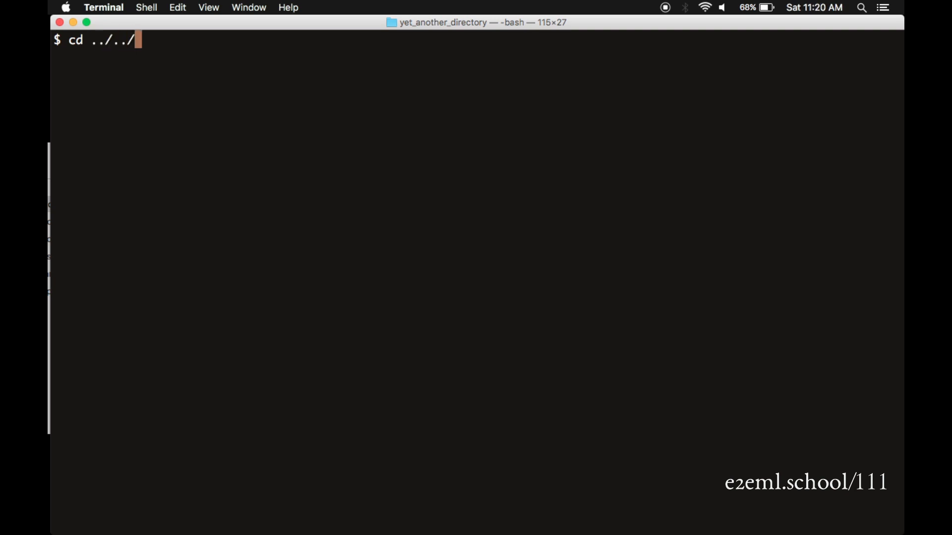
{"action": "type", "text": "pwd"}
{"action": "type", "text": "mkd"}
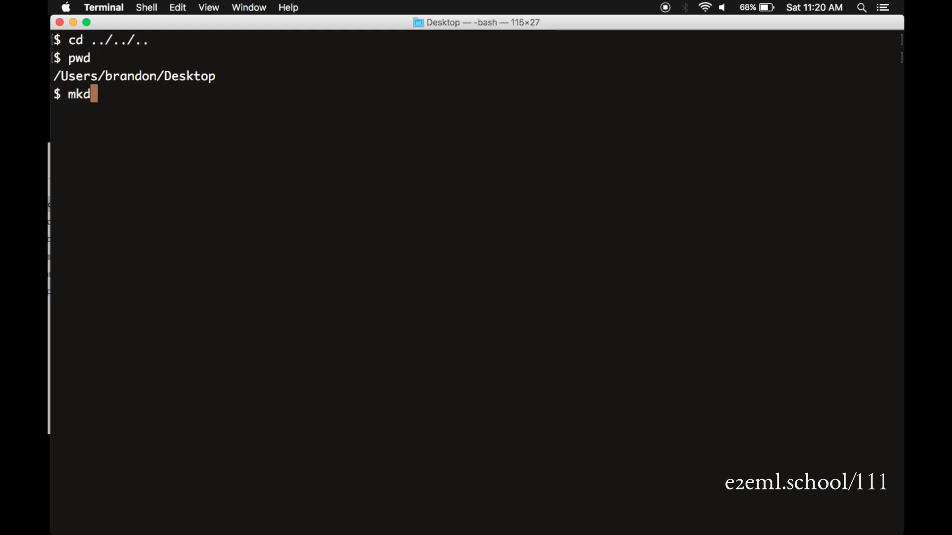
Create a_directory_we_created with mkdir, move into it, and confirm with pwd and ls that it is empty.
{"action": "type", "text": "ir a_d"}
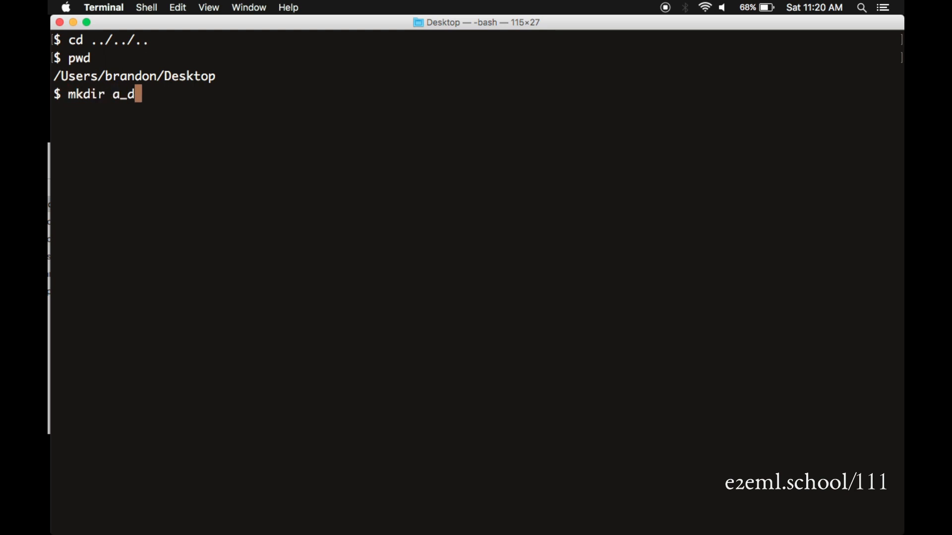
{"action": "type", "text": "irectory_we"}
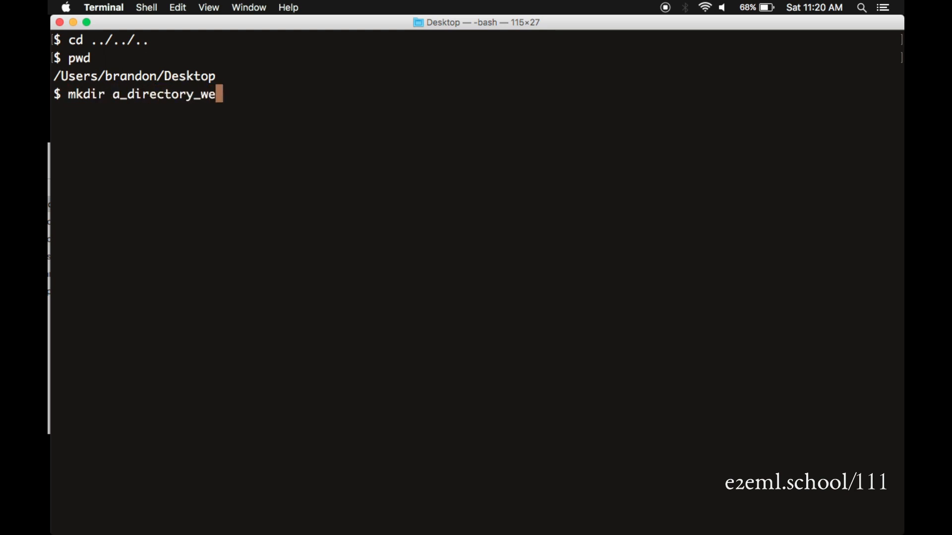
{"action": "type", "text": "created"}
{"action": "type", "text": "ls"}
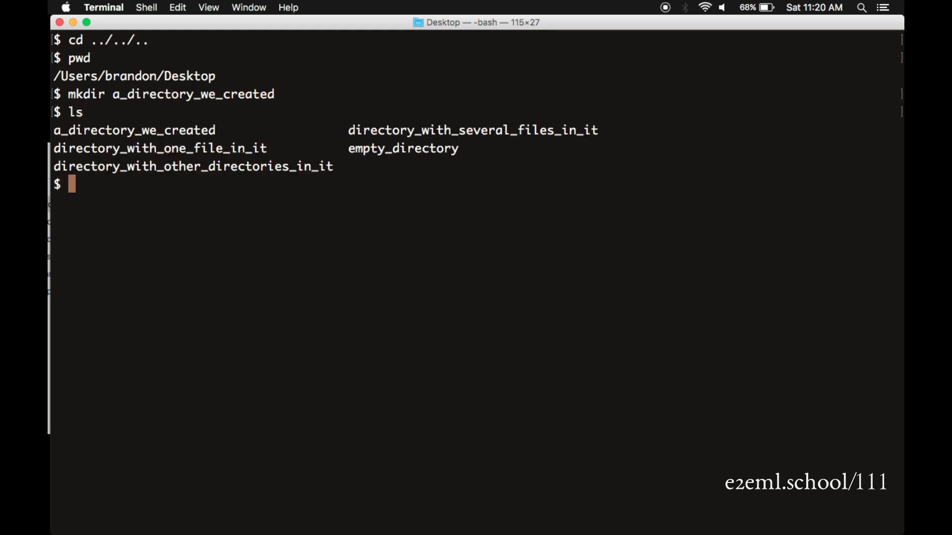
{"action": "type", "text": "cd a_directory_we_created/"}
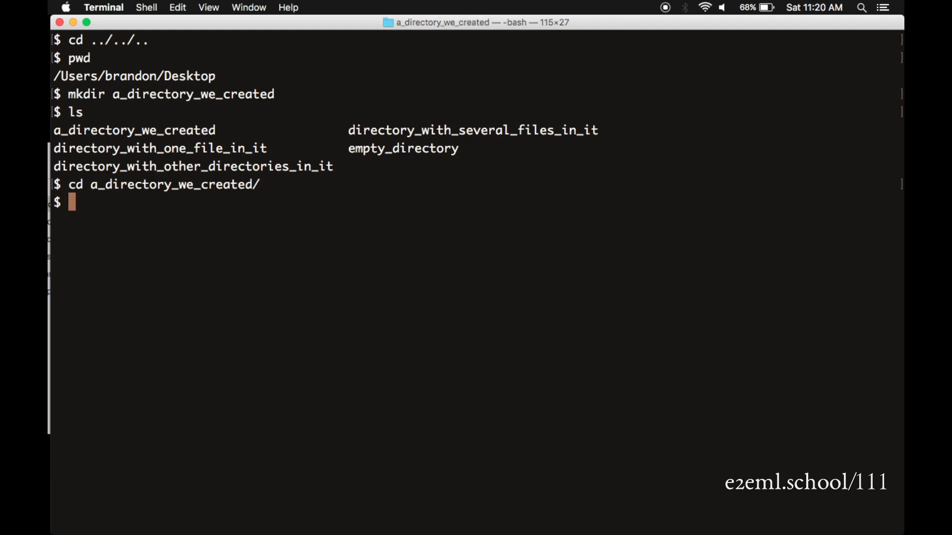
{"action": "type", "text": "pwd"}
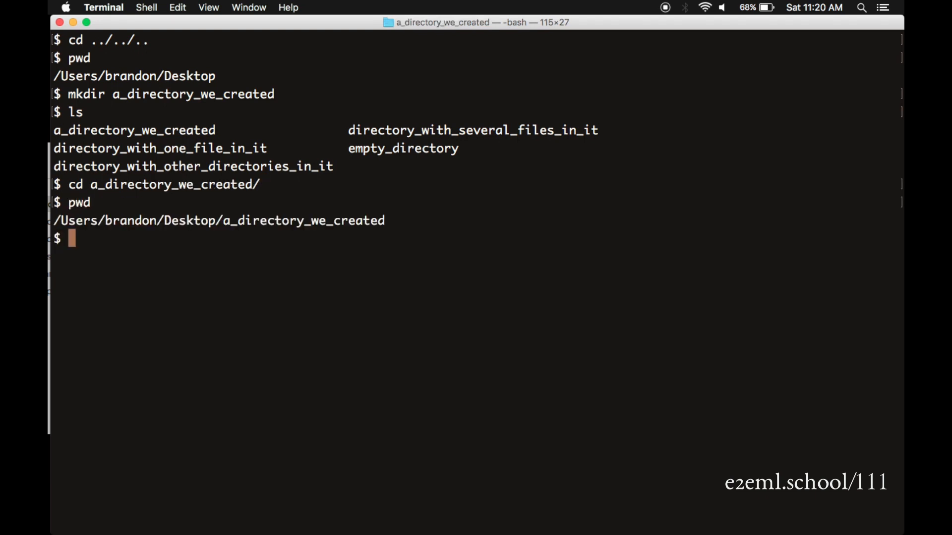
{"action": "type", "text": "ls"}
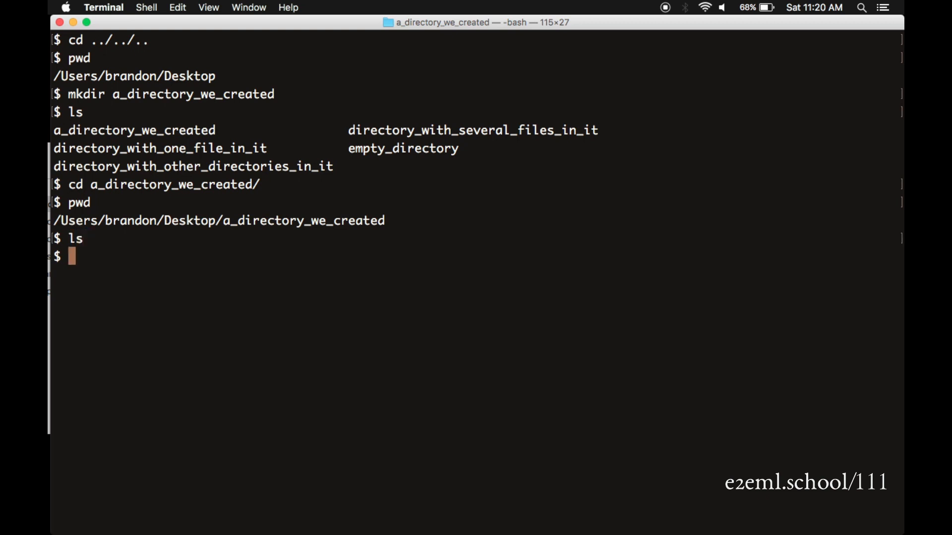